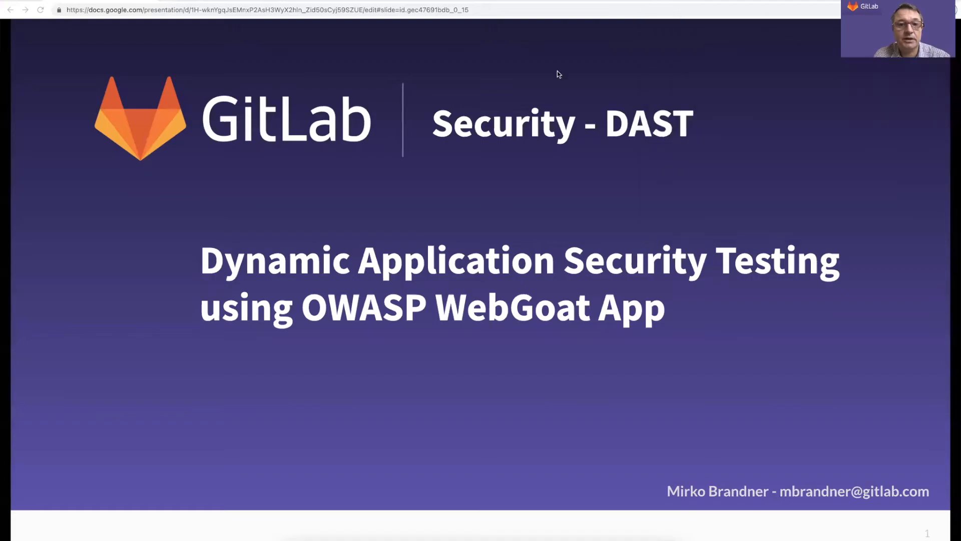
{"action": "mouse_move", "coordinate": [593, 66]}
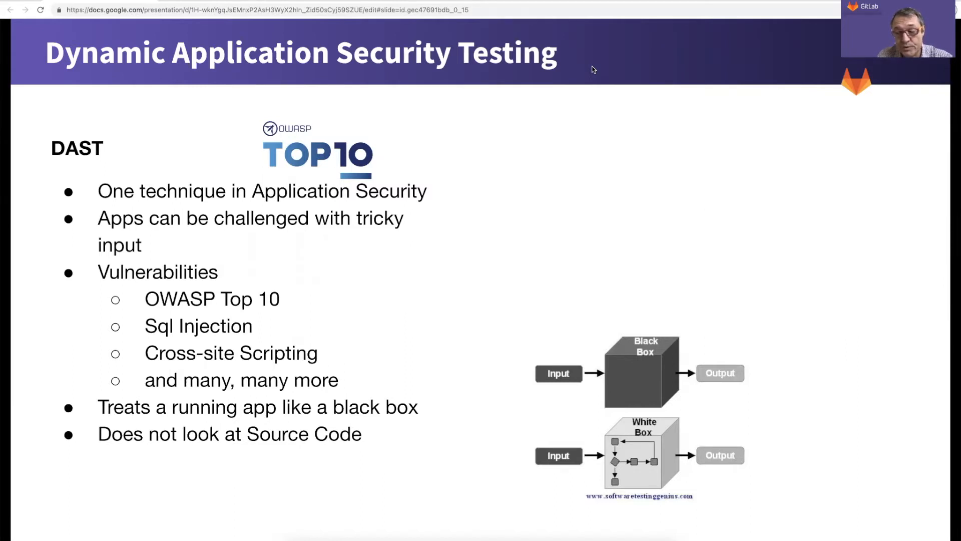
{"action": "mouse_move", "coordinate": [612, 127]}
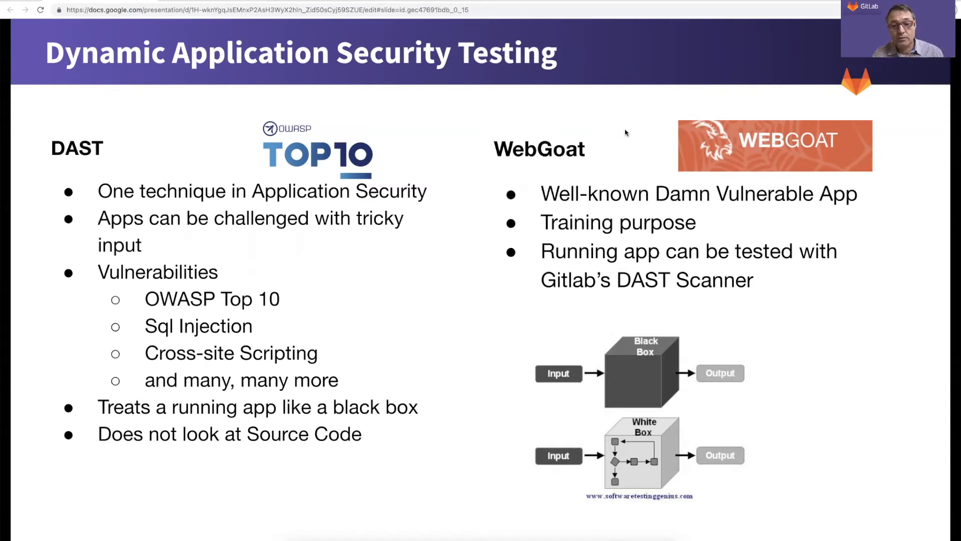
{"action": "mouse_move", "coordinate": [543, 82]}
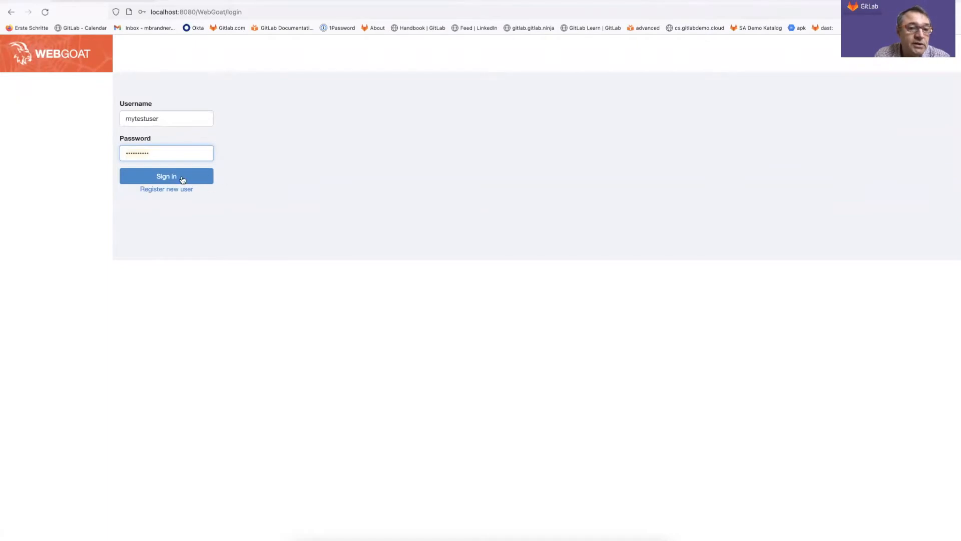
Sign in to WebGoat without saving the password and open (A1) Injection's SQL Injection (intro)
{"action": "left_click", "coordinate": [166, 177]}
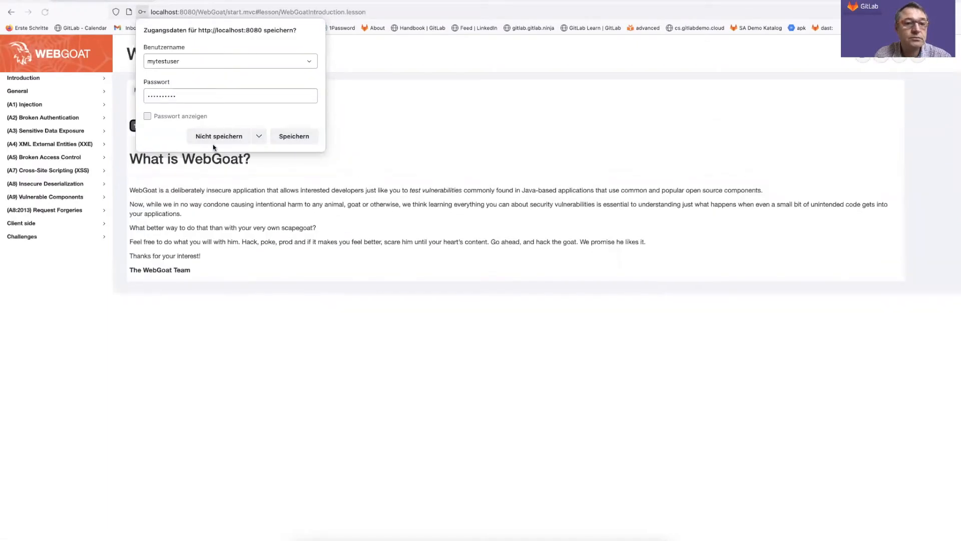
{"action": "left_click", "coordinate": [219, 136]}
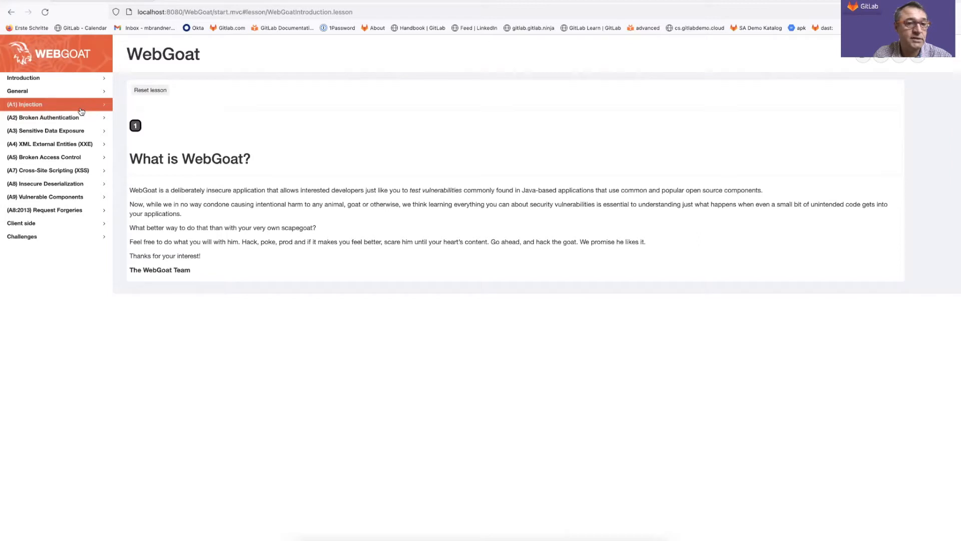
{"action": "left_click", "coordinate": [43, 104]}
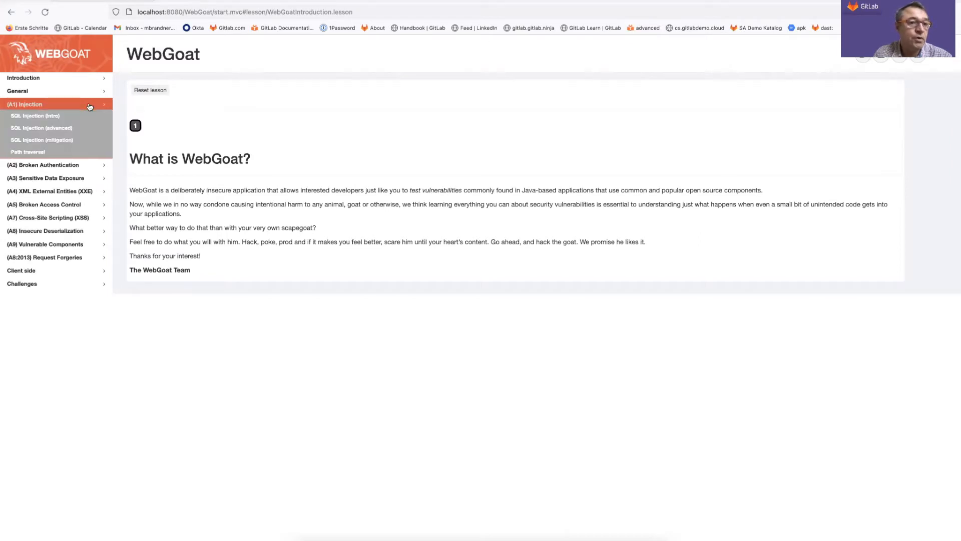
{"action": "left_click", "coordinate": [35, 116]}
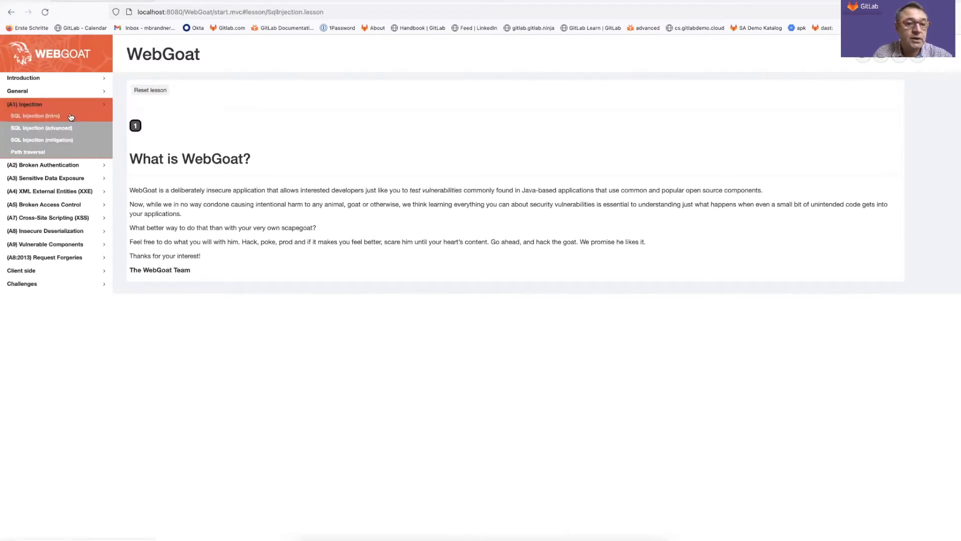
{"action": "left_click", "coordinate": [36, 116]}
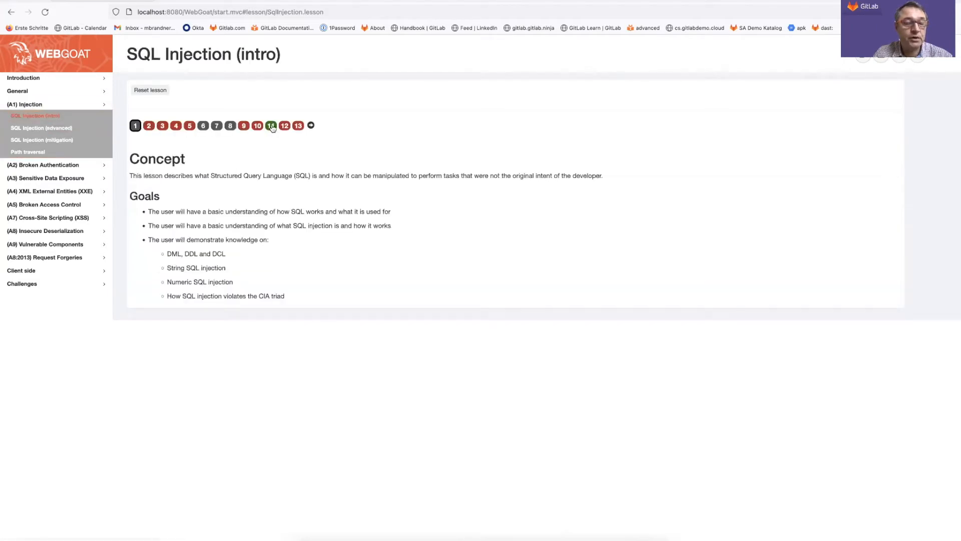
On exercise page 11, query employee Smith with TAN 3SL99A via Get department
{"action": "left_click", "coordinate": [257, 126]}
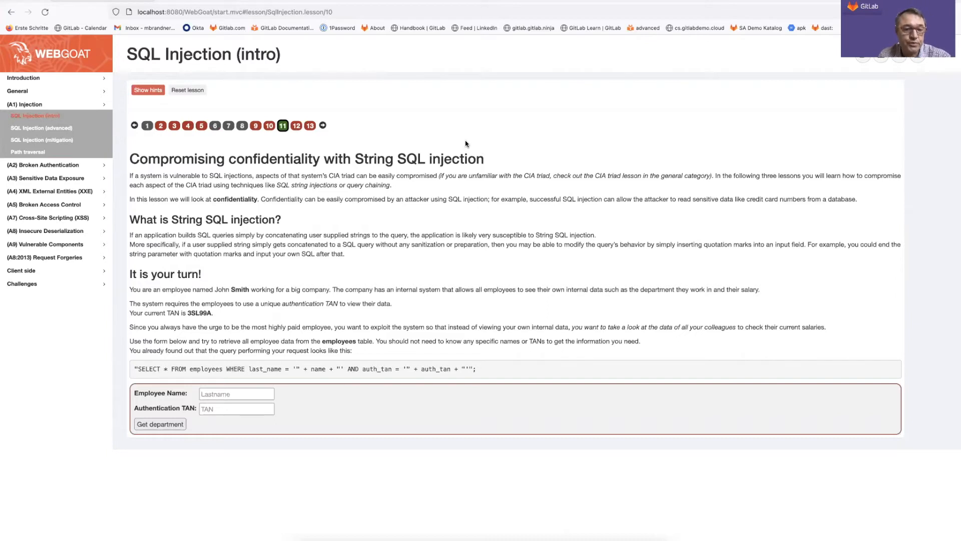
{"action": "mouse_move", "coordinate": [413, 147]}
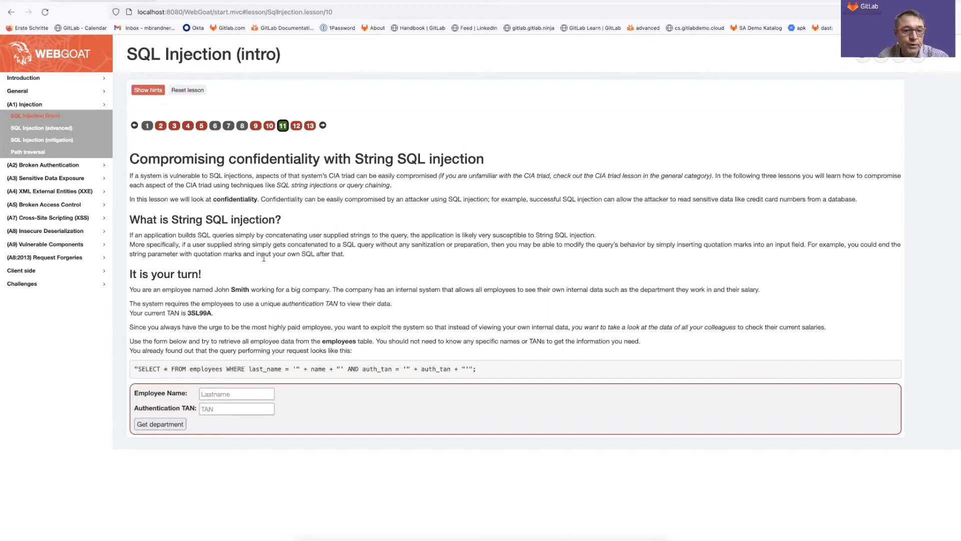
{"action": "mouse_move", "coordinate": [367, 254]}
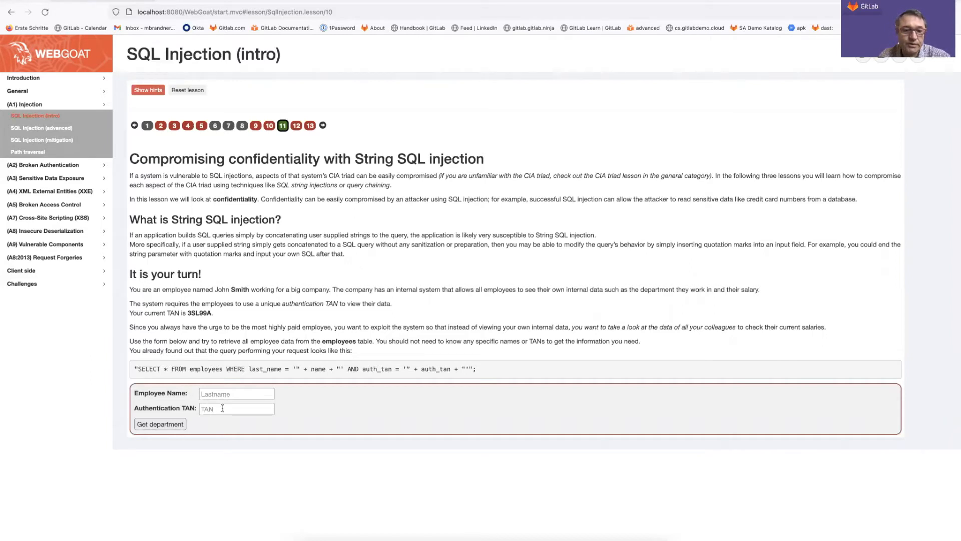
{"action": "type", "text": "Smith"}
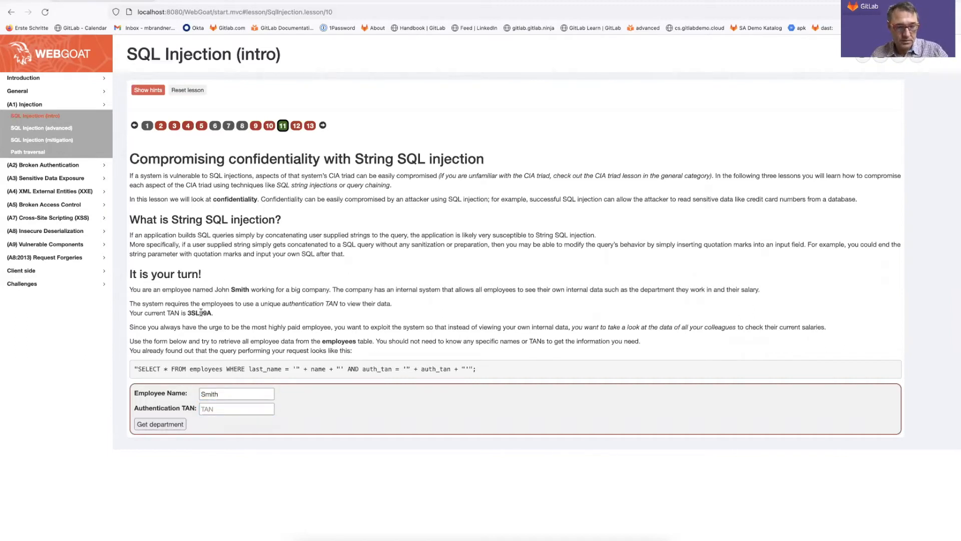
{"action": "type", "text": "3SL99A"}
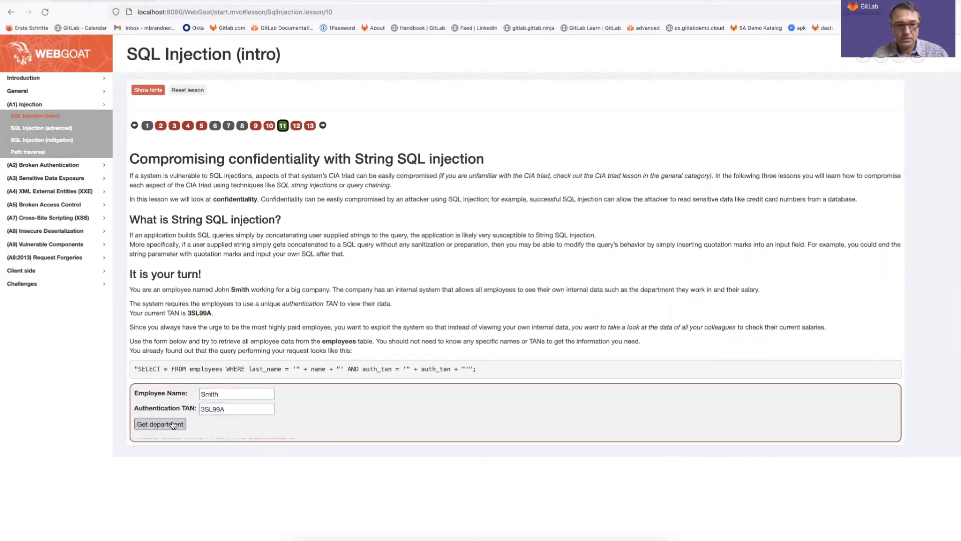
{"action": "left_click", "coordinate": [160, 424]}
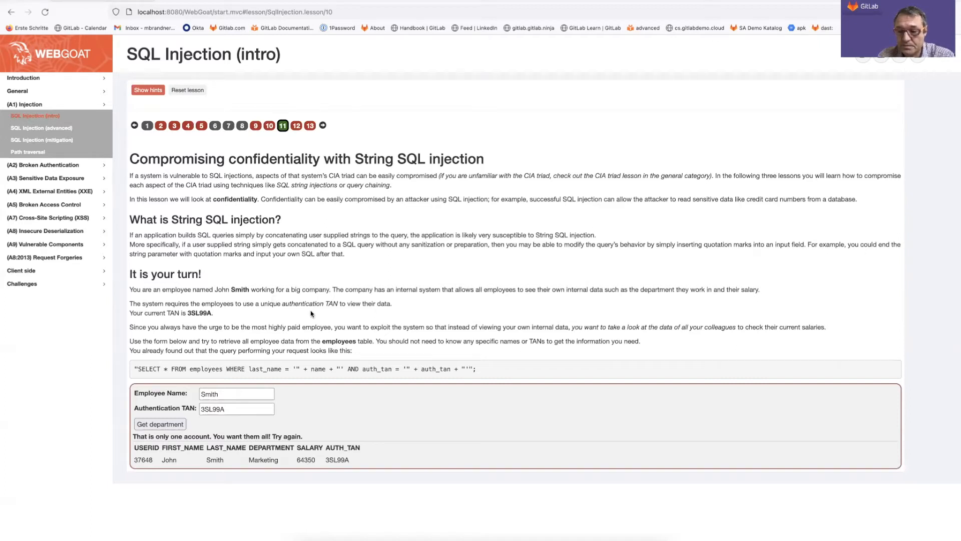
Append ' or '1' = '1 to the TAN and resubmit until every employee record appears
{"action": "left_click", "coordinate": [236, 393]}
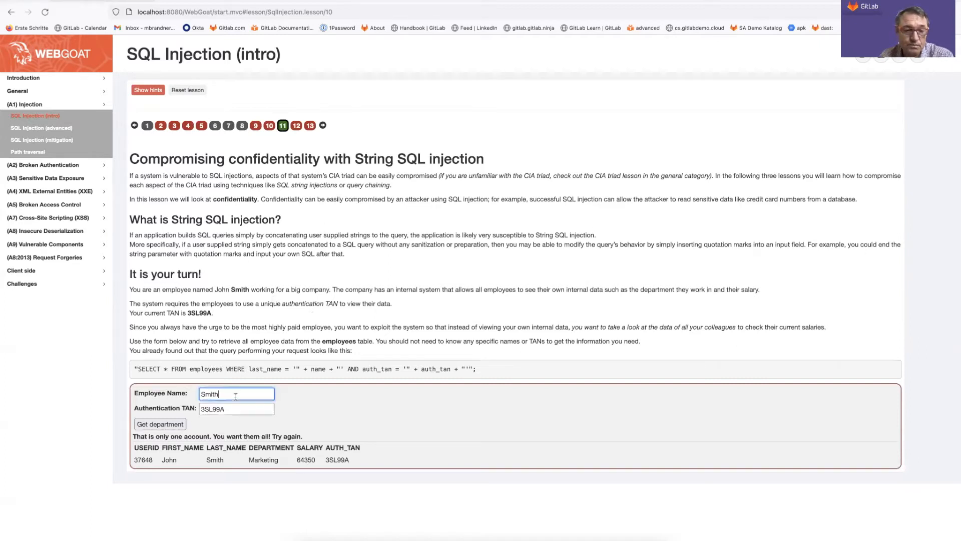
{"action": "left_click", "coordinate": [237, 409]}
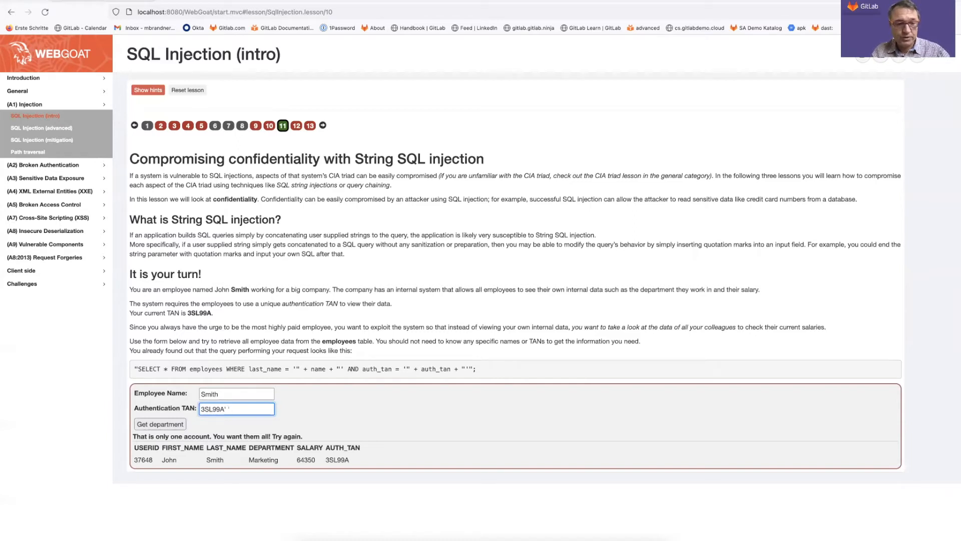
{"action": "type", "text": "1'"}
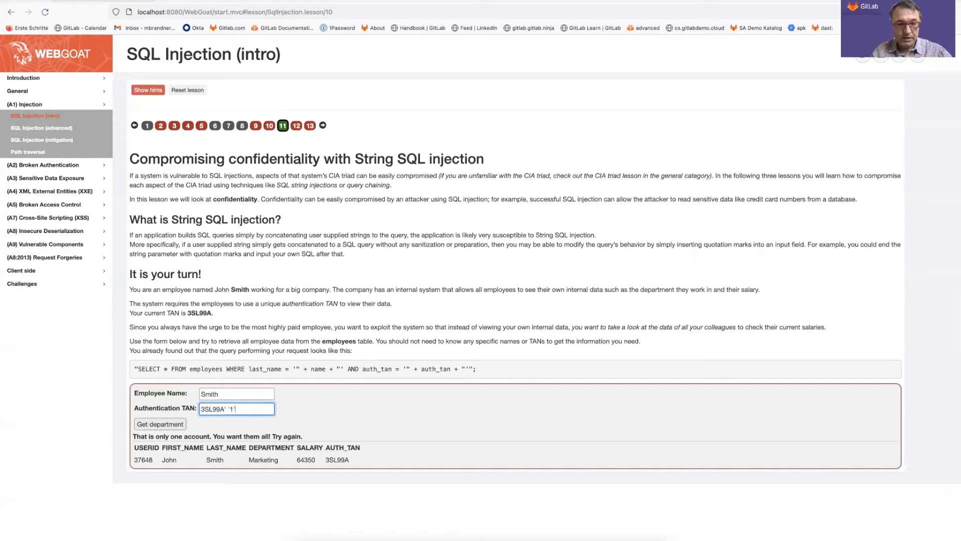
{"action": "type", "text": "or"}
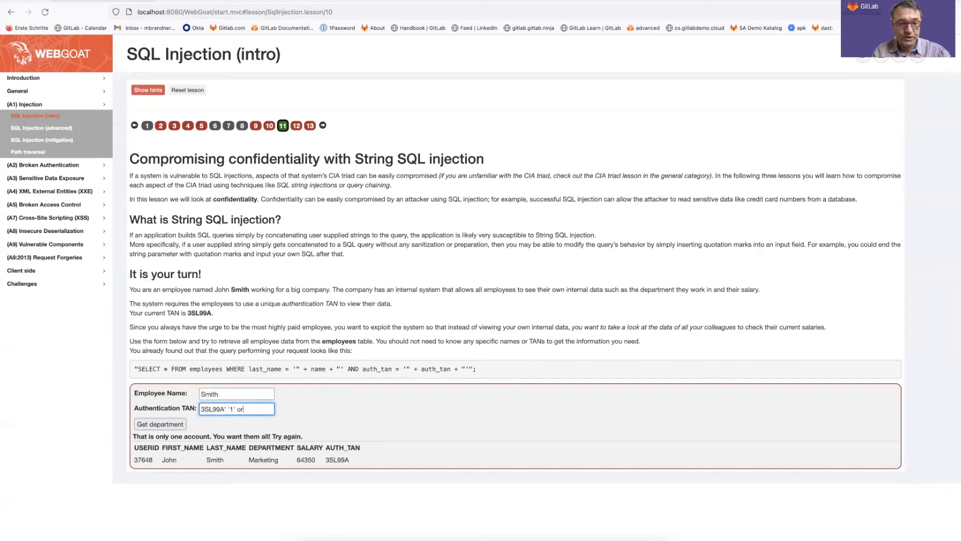
{"action": "type", "text": "'1"}
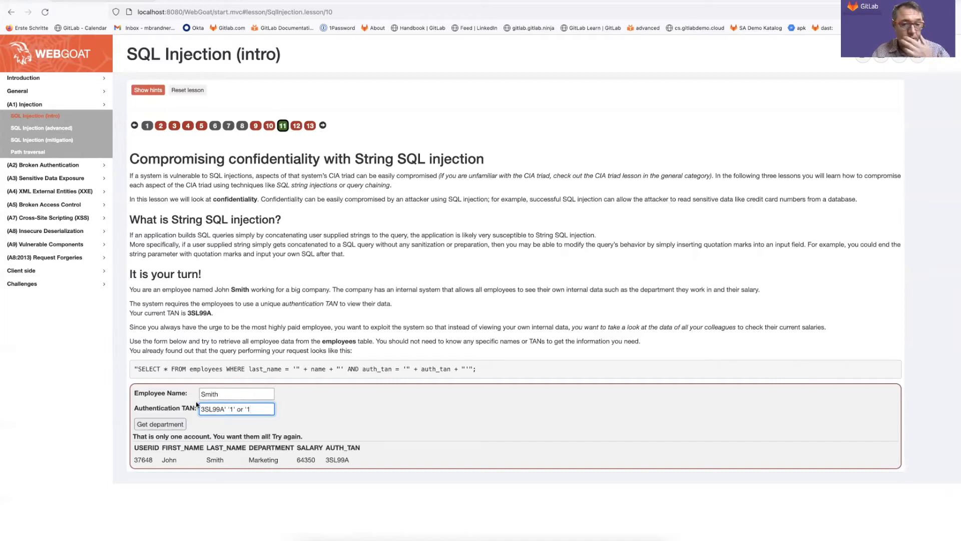
{"action": "left_click", "coordinate": [160, 423]}
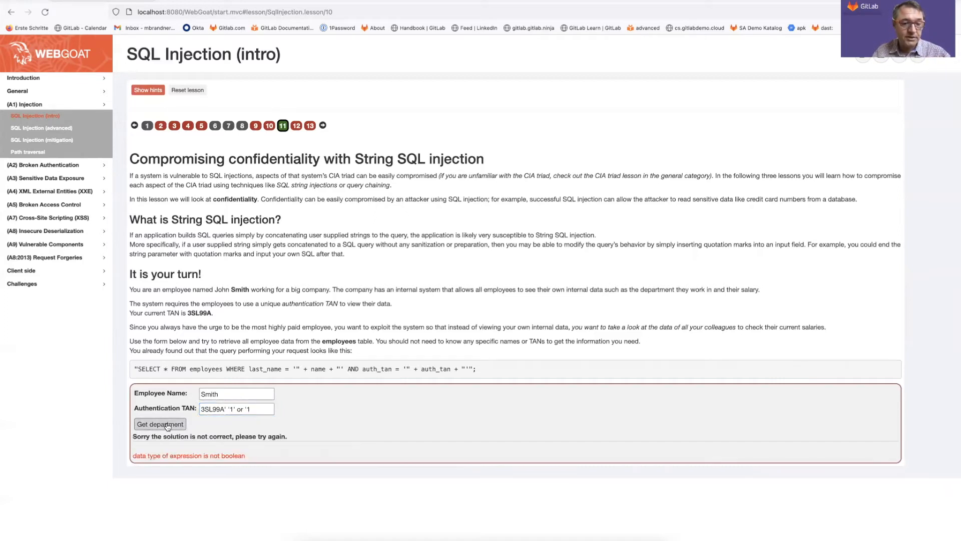
{"action": "left_click", "coordinate": [237, 409]}
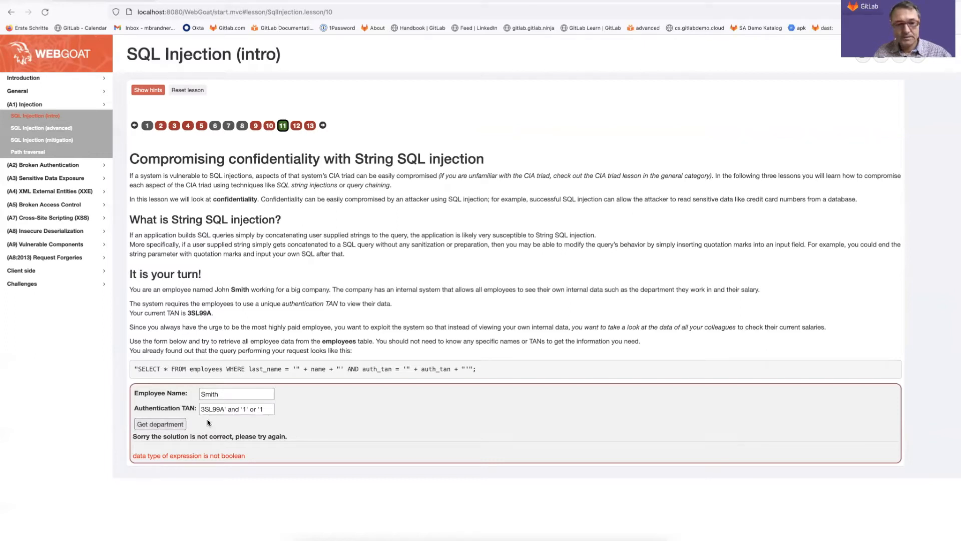
{"action": "left_click", "coordinate": [237, 409]}
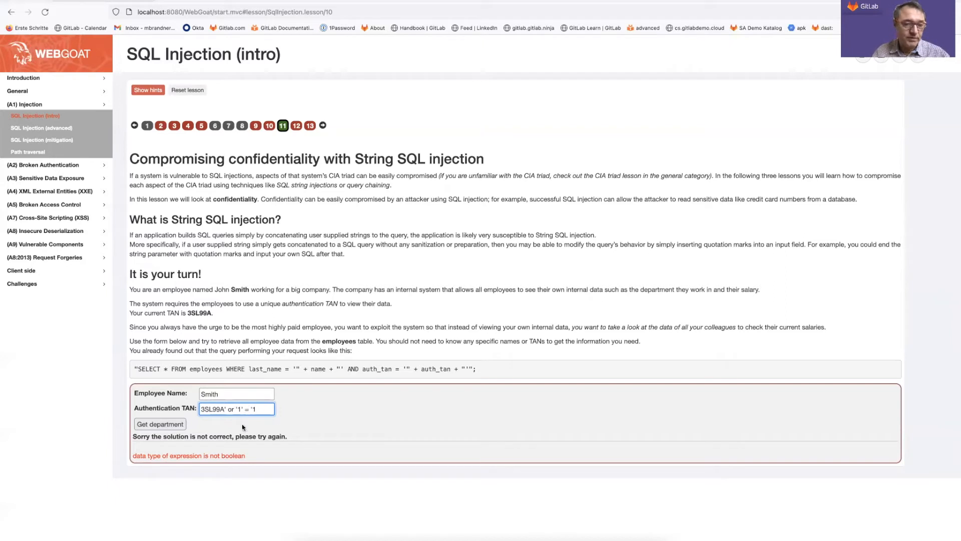
{"action": "left_click", "coordinate": [160, 423]}
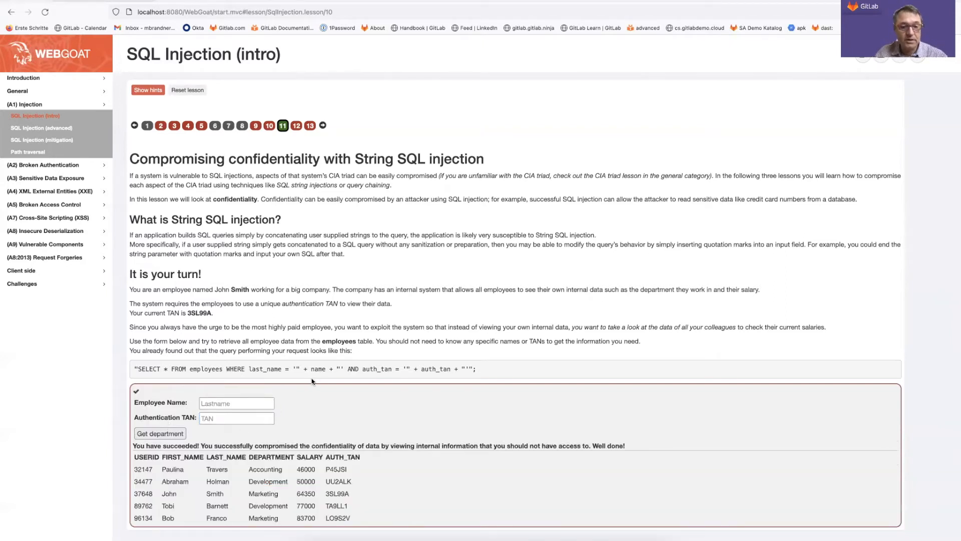
{"action": "mouse_move", "coordinate": [191, 502]}
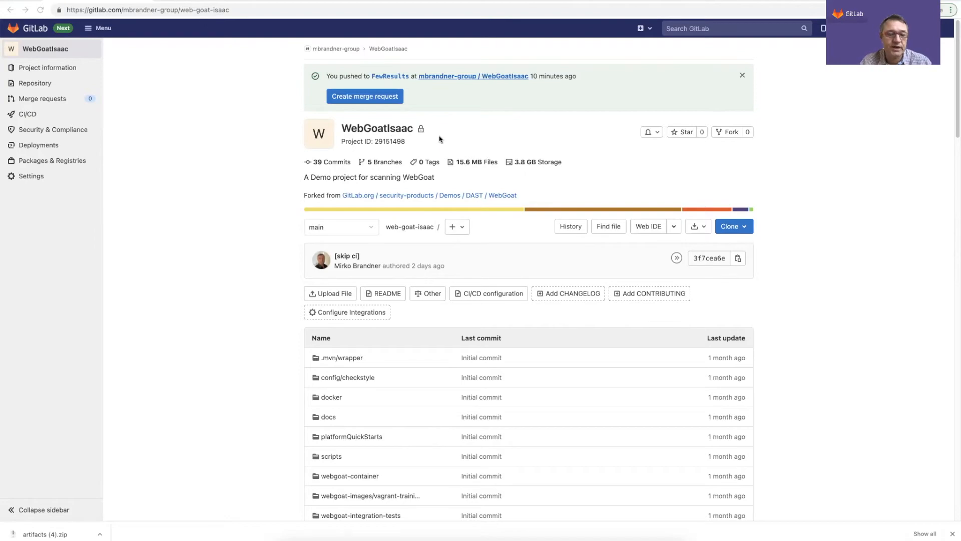
Scroll through the WebGoatIsaac repository files, including .gitlab-ci.yml and dastpaths
{"action": "scroll", "scroll_direction": "down", "scroll_amount": 3}
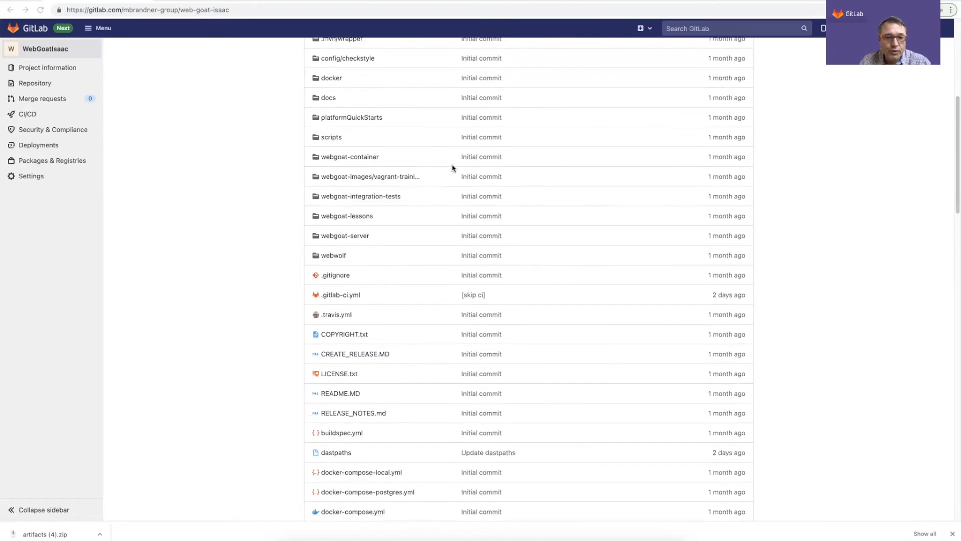
{"action": "scroll", "scroll_direction": "down", "scroll_amount": 3}
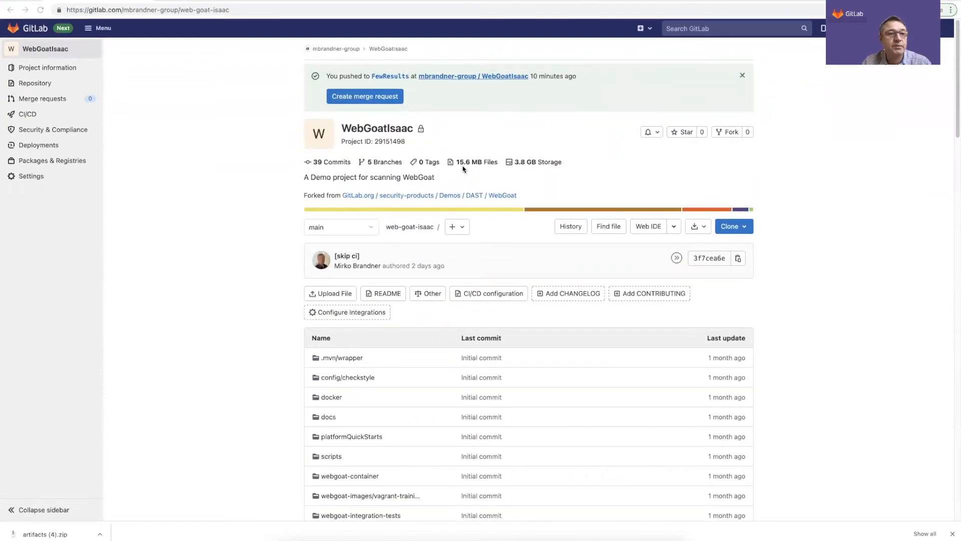
{"action": "mouse_move", "coordinate": [251, 118]}
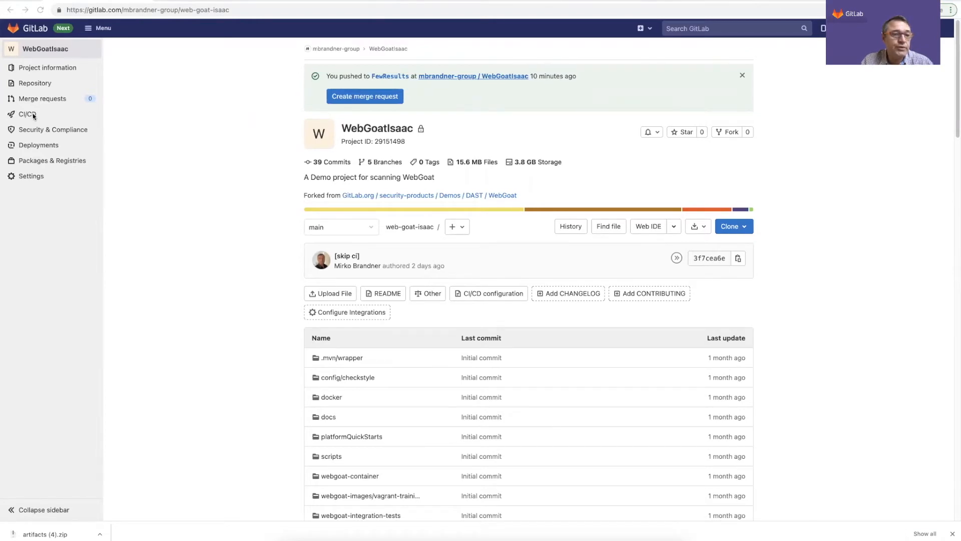
From CI/CD Pipelines, run a new pipeline on the FewResults branch
{"action": "left_click", "coordinate": [27, 115]}
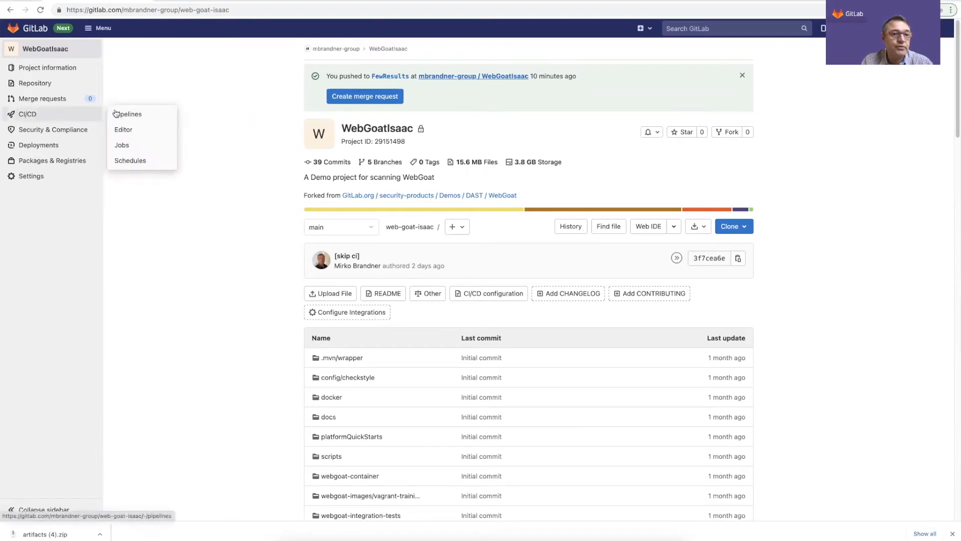
{"action": "left_click", "coordinate": [129, 113]}
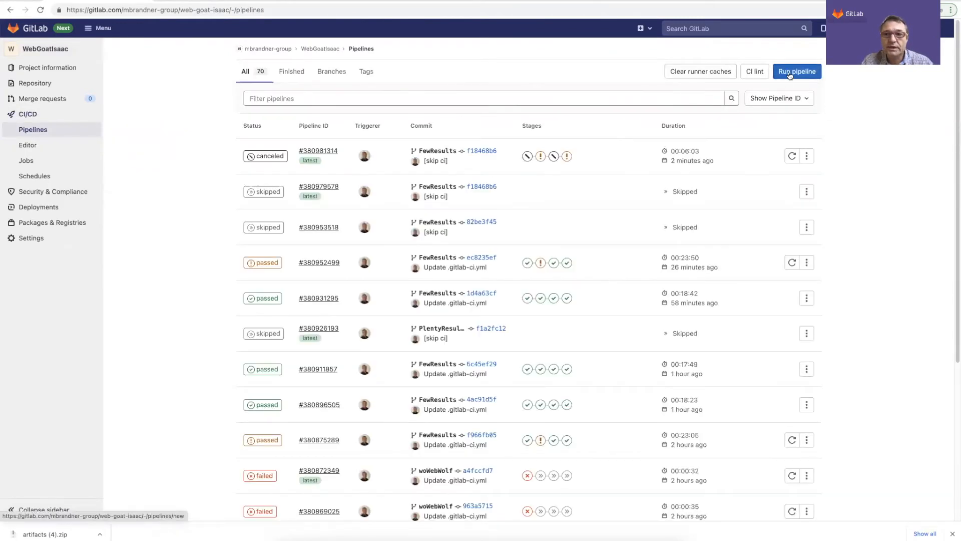
{"action": "left_click", "coordinate": [797, 71]}
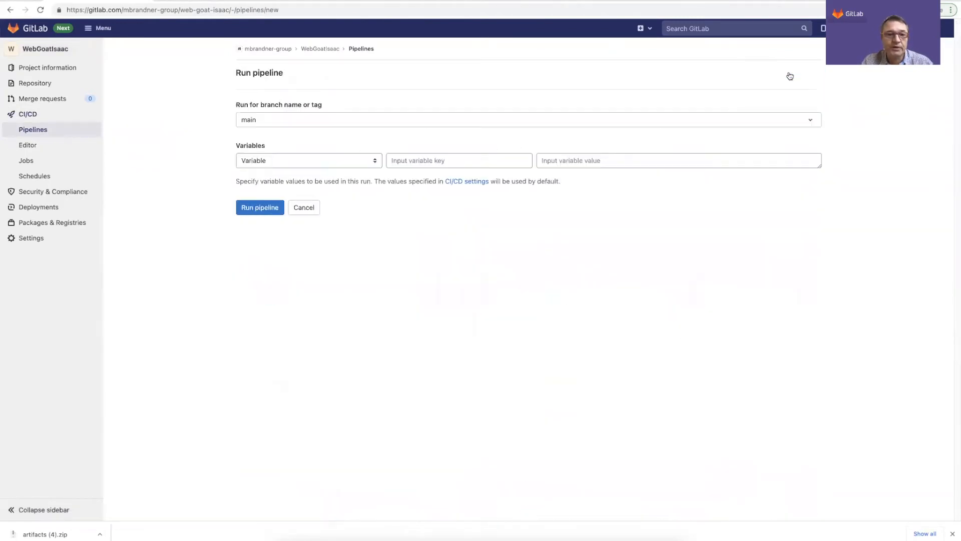
{"action": "left_click", "coordinate": [527, 120]}
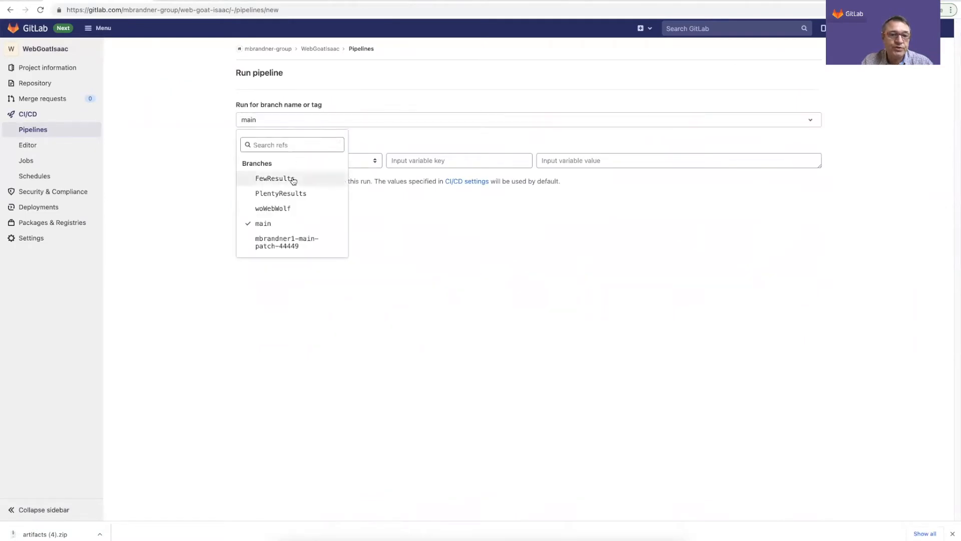
{"action": "left_click", "coordinate": [273, 178]}
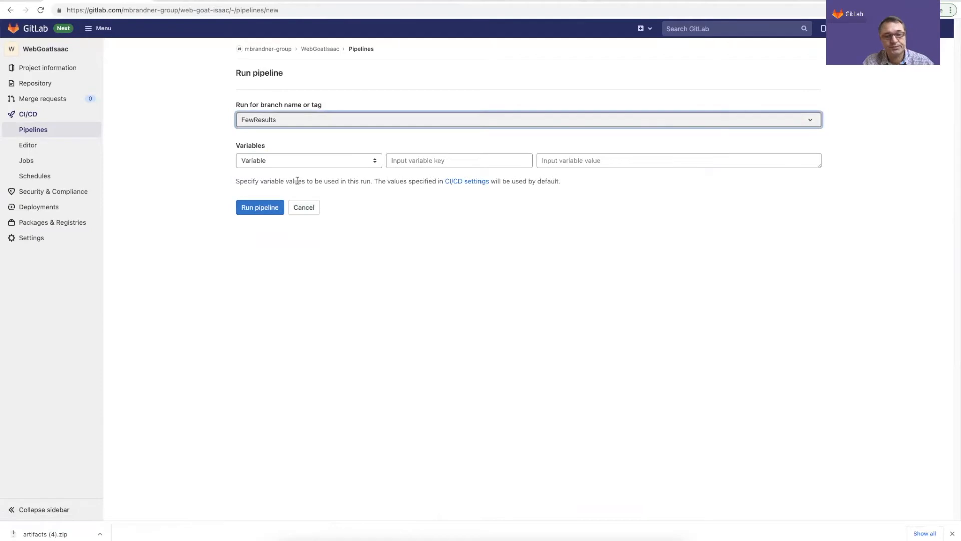
{"action": "left_click", "coordinate": [259, 207]}
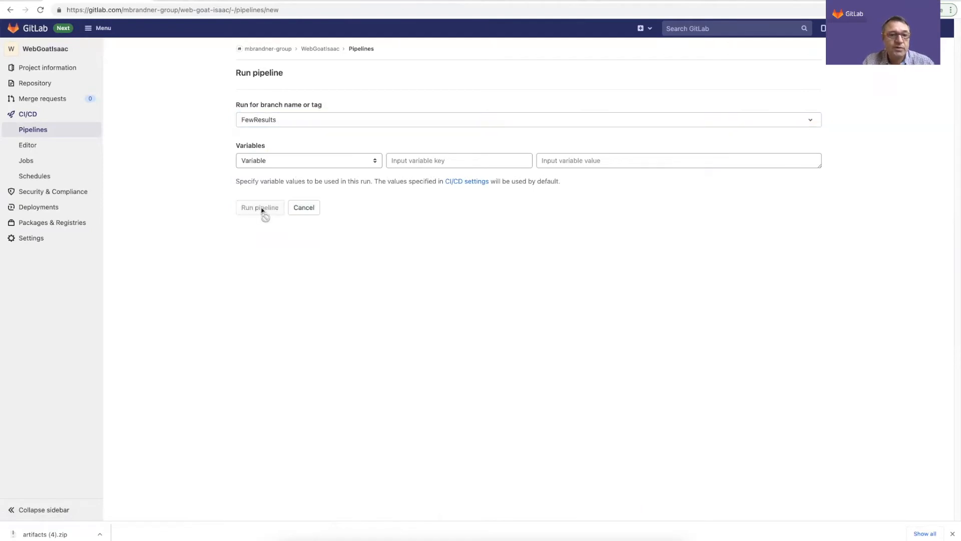
Open earlier passed pipeline #380952499 and view its Security tab listing 10 DAST findings
{"action": "left_click", "coordinate": [259, 207]}
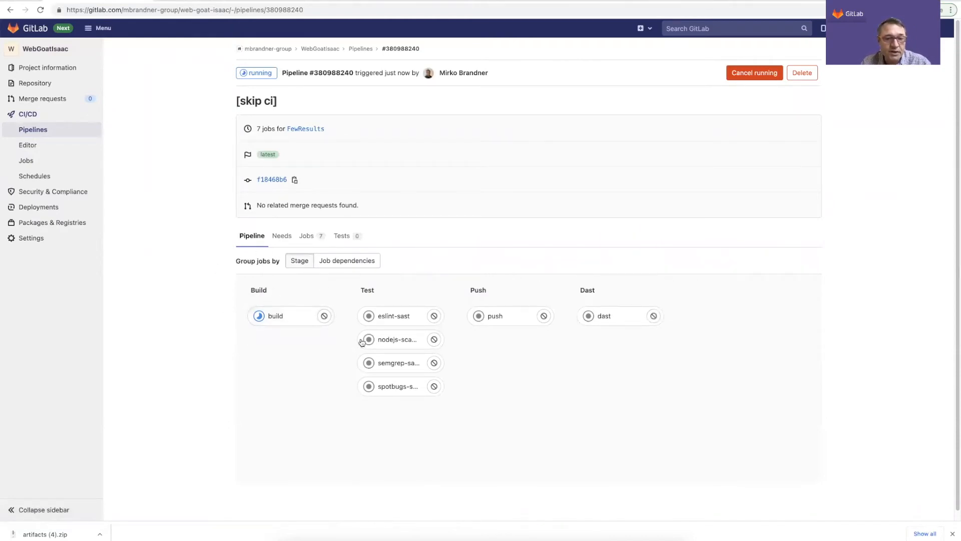
{"action": "mouse_move", "coordinate": [287, 352]}
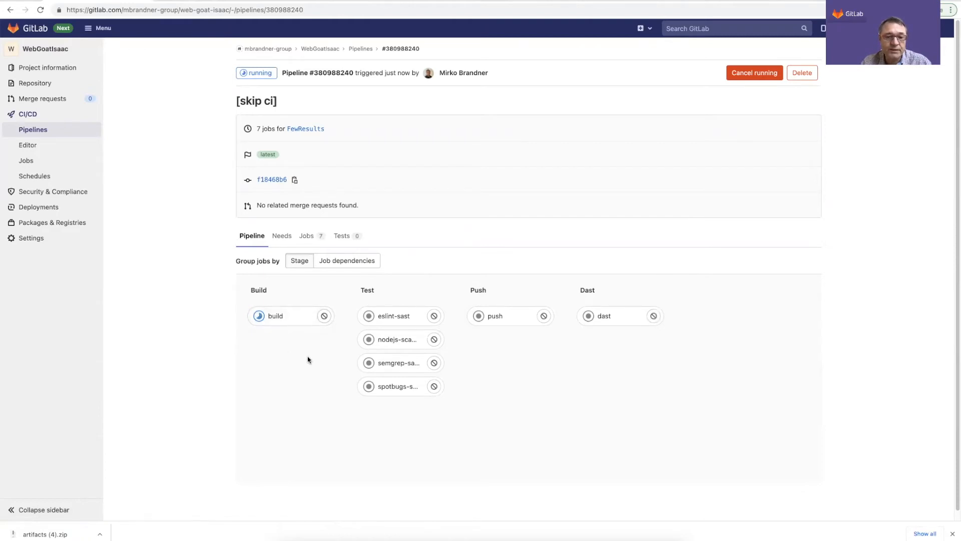
{"action": "mouse_move", "coordinate": [359, 299]}
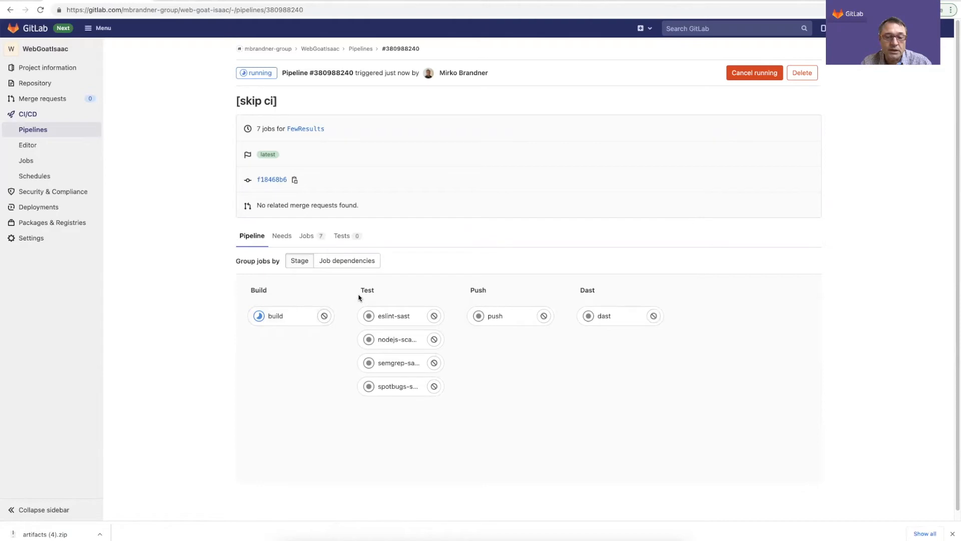
{"action": "mouse_move", "coordinate": [428, 302]}
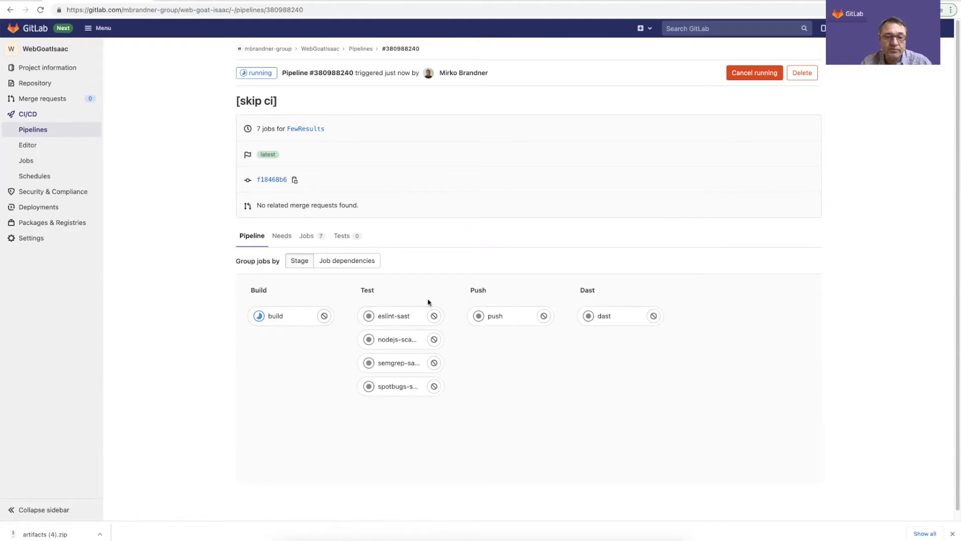
{"action": "mouse_move", "coordinate": [436, 300]}
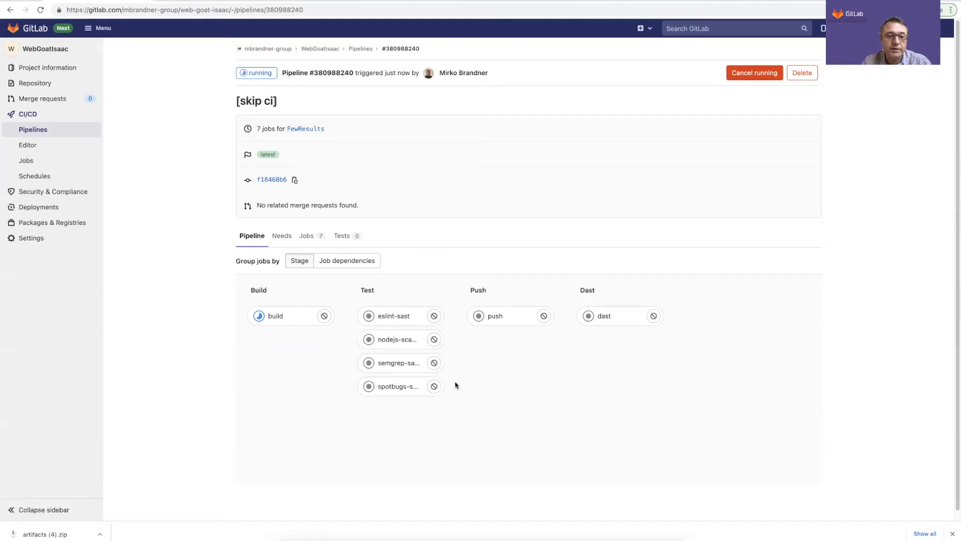
{"action": "mouse_move", "coordinate": [397, 385]}
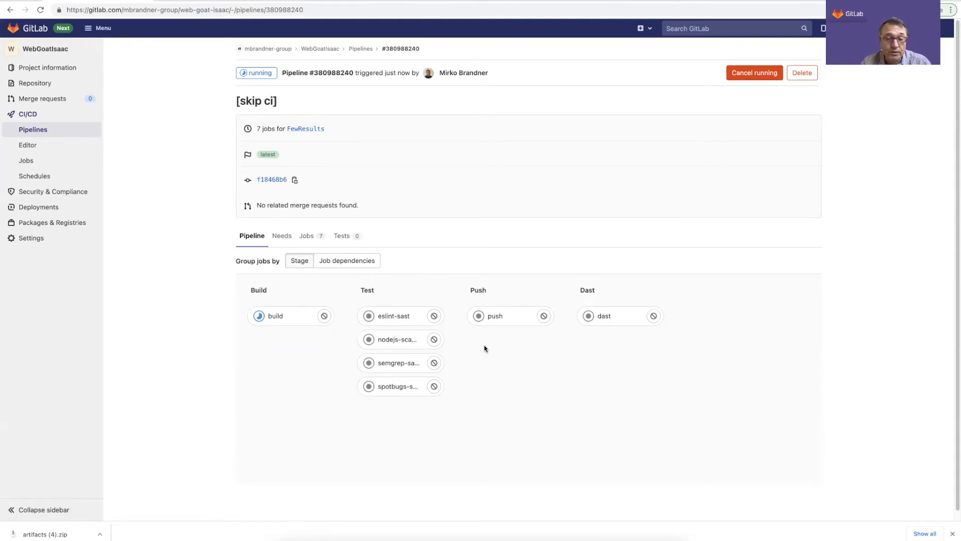
{"action": "mouse_move", "coordinate": [566, 336]}
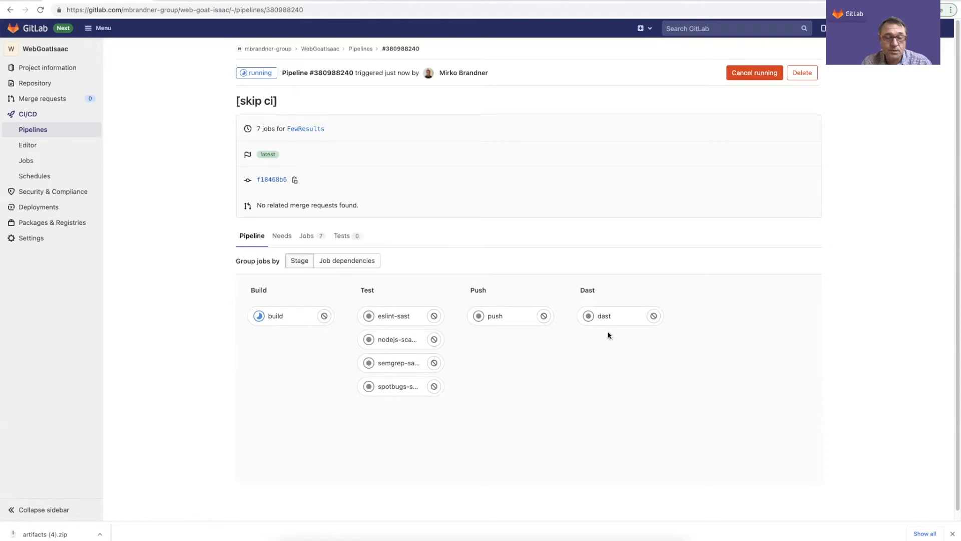
{"action": "mouse_move", "coordinate": [728, 62]}
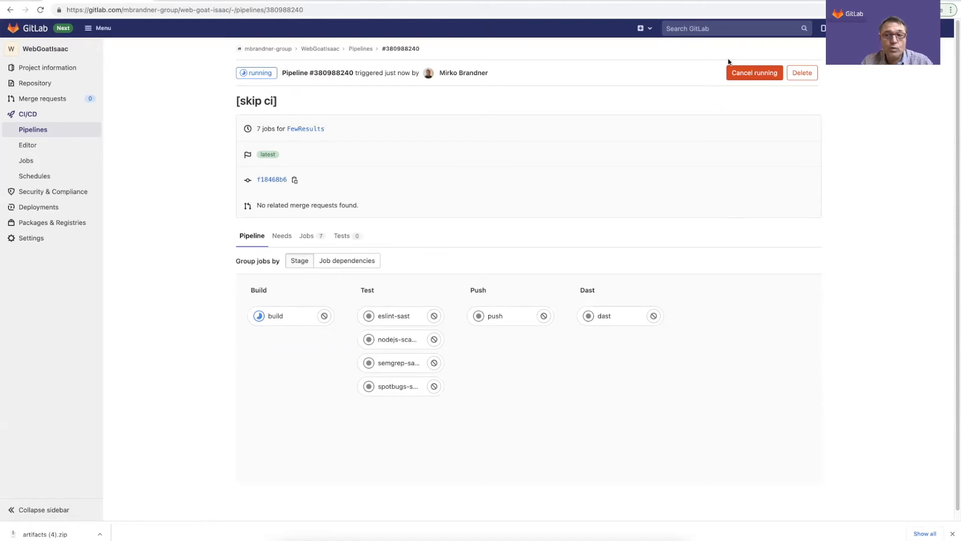
{"action": "left_click", "coordinate": [753, 72]}
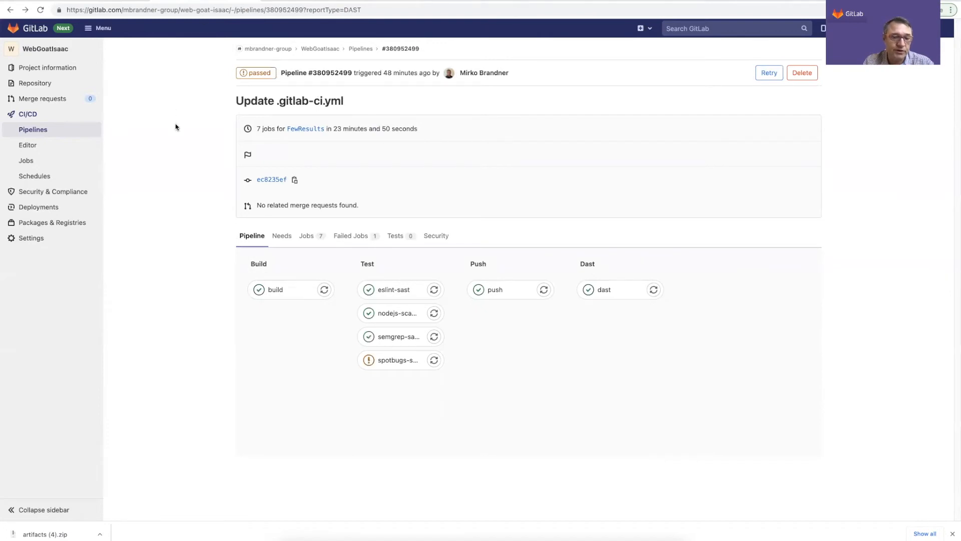
{"action": "mouse_move", "coordinate": [491, 232]}
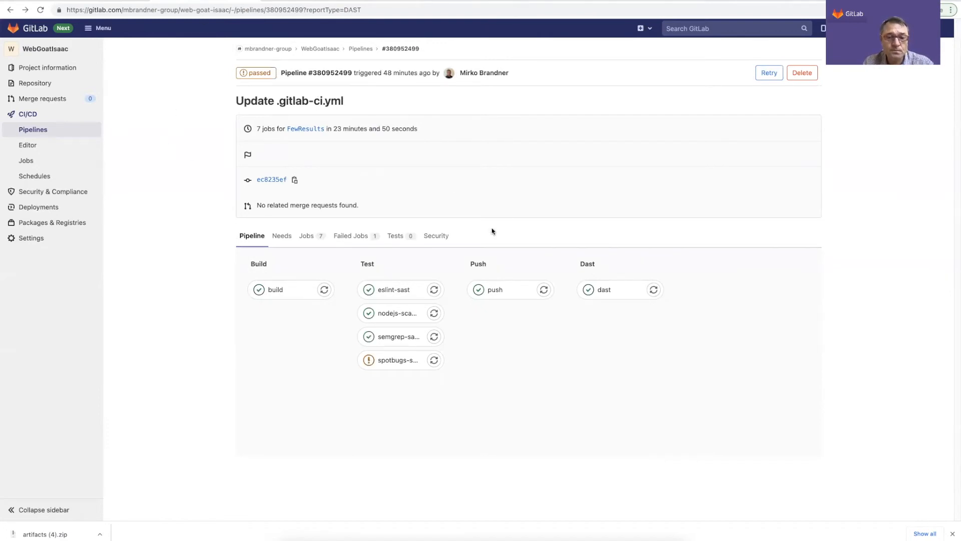
{"action": "left_click", "coordinate": [435, 235]}
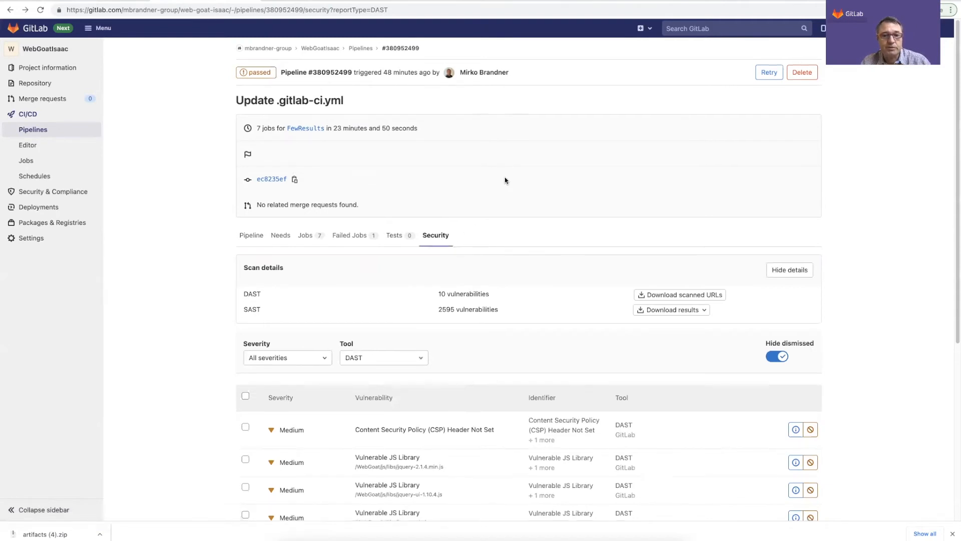
{"action": "scroll", "scroll_direction": "down", "scroll_amount": 3}
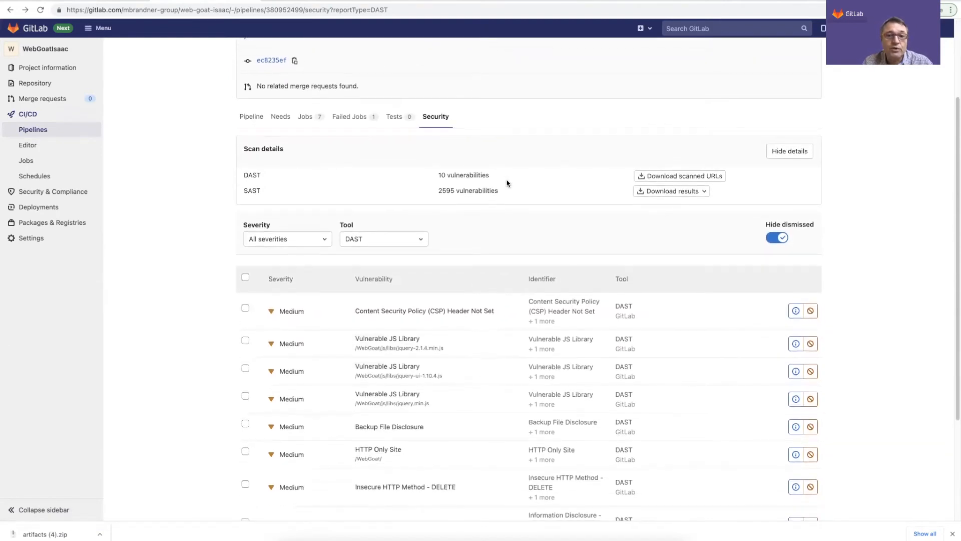
{"action": "scroll", "scroll_direction": "down", "scroll_amount": 3}
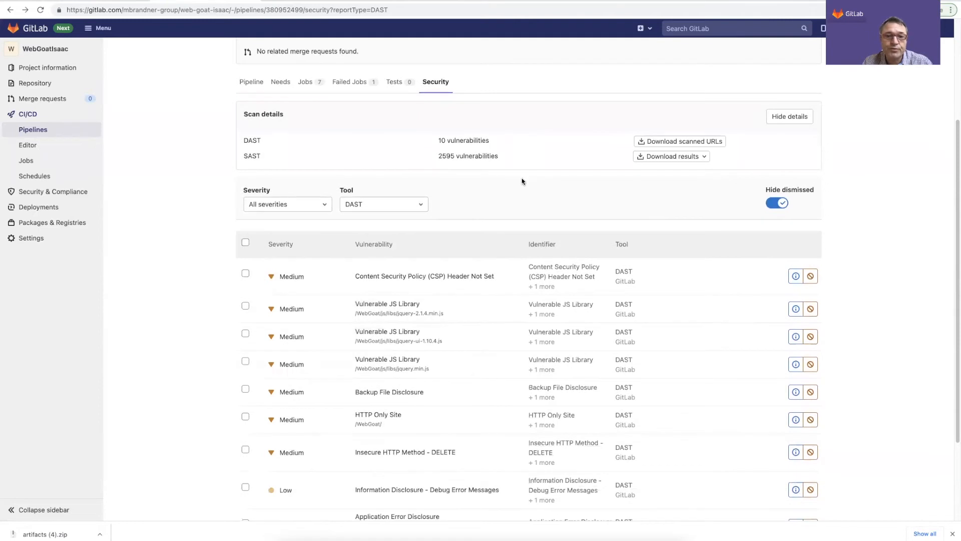
{"action": "mouse_move", "coordinate": [510, 144]}
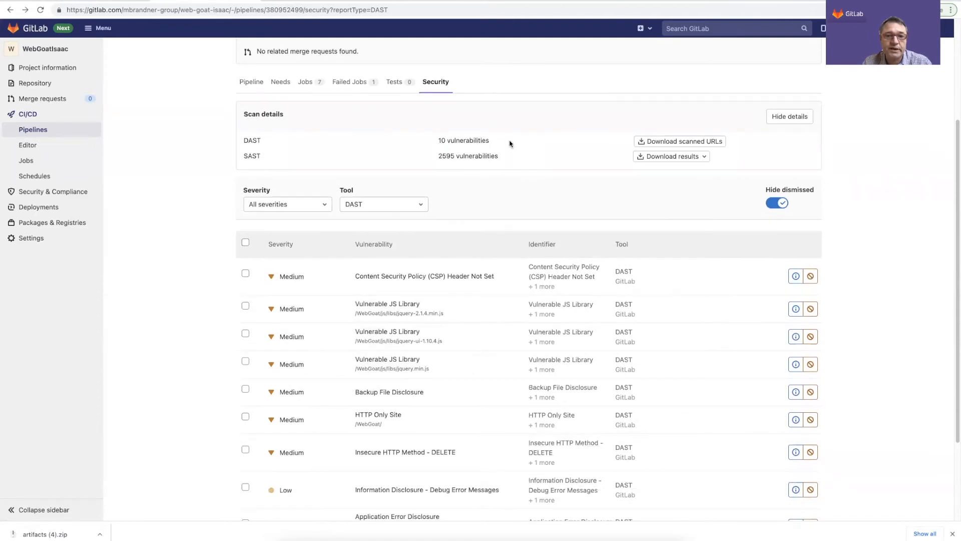
{"action": "mouse_move", "coordinate": [270, 160]}
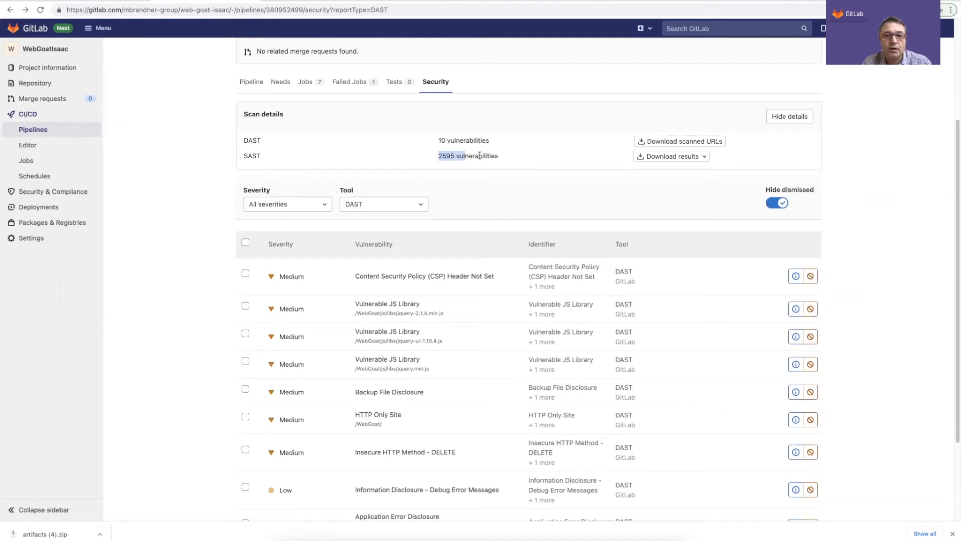
{"action": "double_click", "coordinate": [467, 155]}
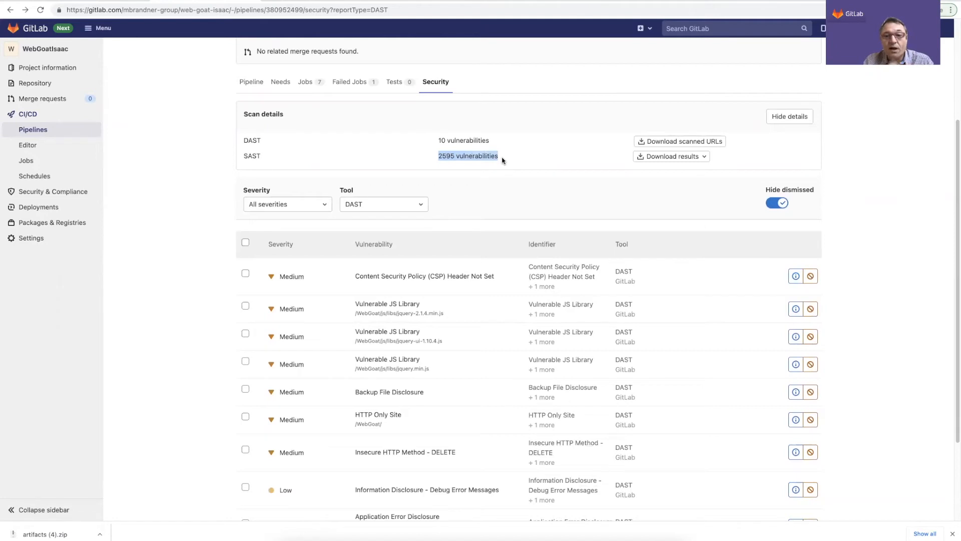
{"action": "mouse_move", "coordinate": [449, 207]}
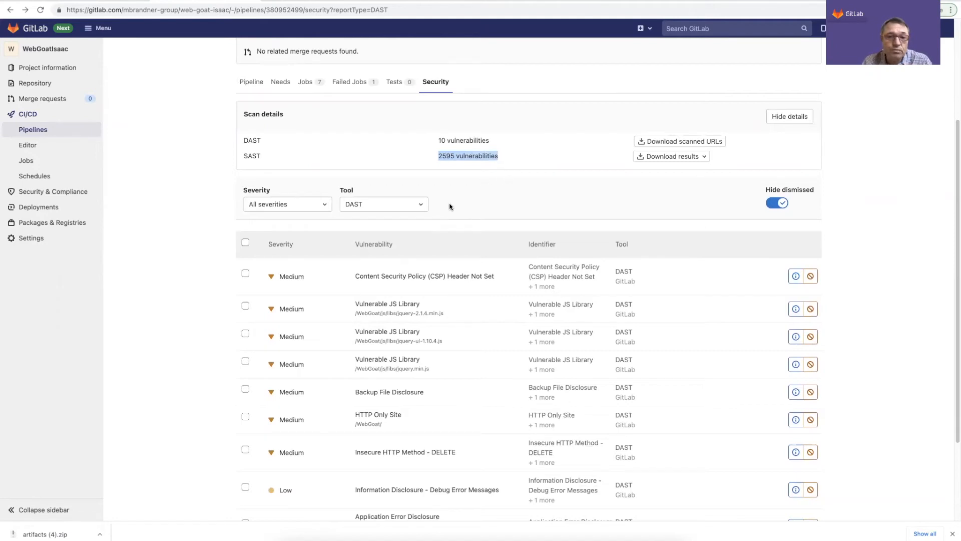
{"action": "mouse_move", "coordinate": [448, 256]}
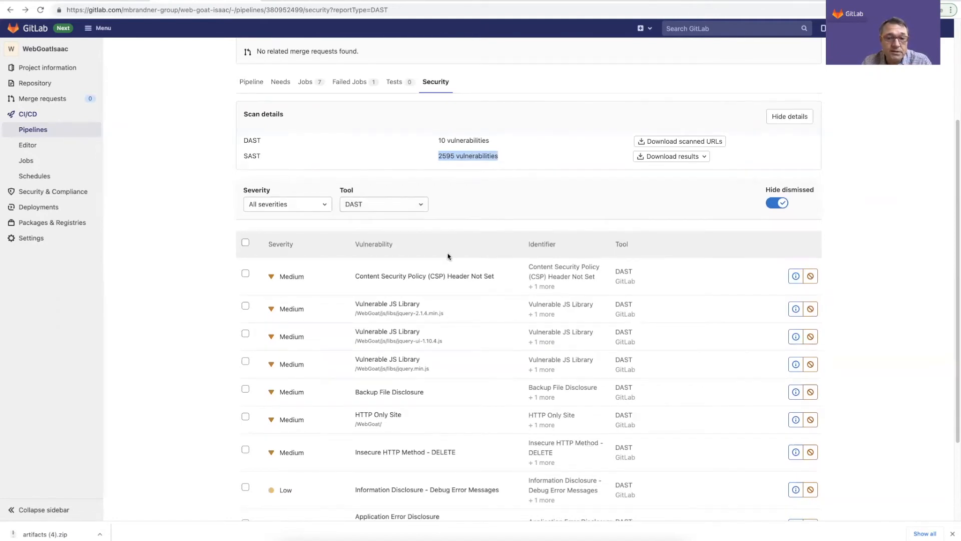
{"action": "scroll", "scroll_direction": "down", "scroll_amount": 3}
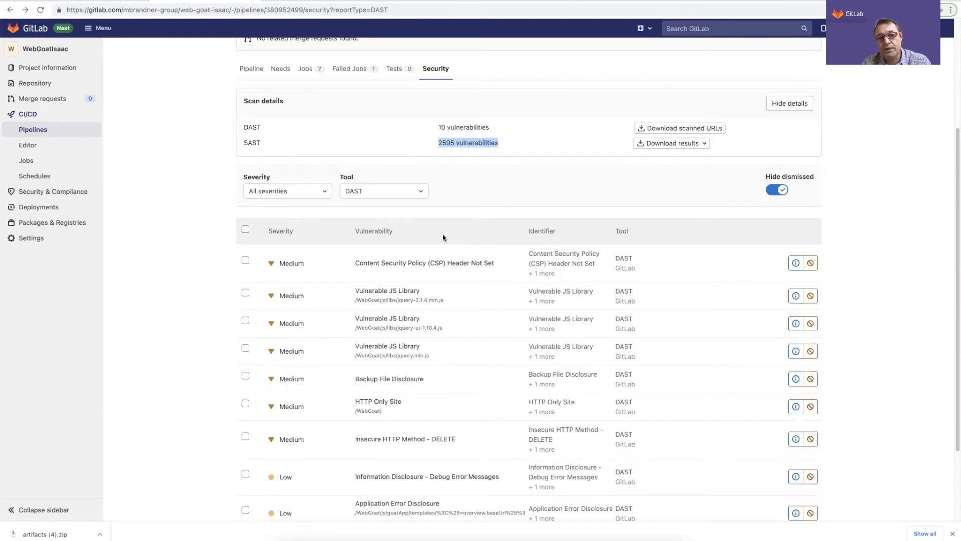
{"action": "mouse_move", "coordinate": [446, 236]}
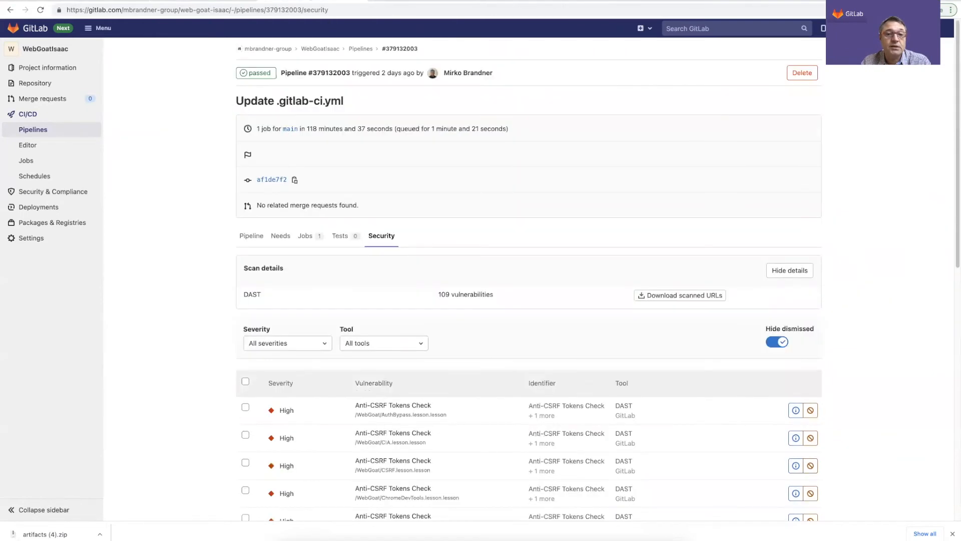
Scroll down the vulnerability list and go to page 2 of the findings
{"action": "scroll", "scroll_direction": "down", "scroll_amount": 3}
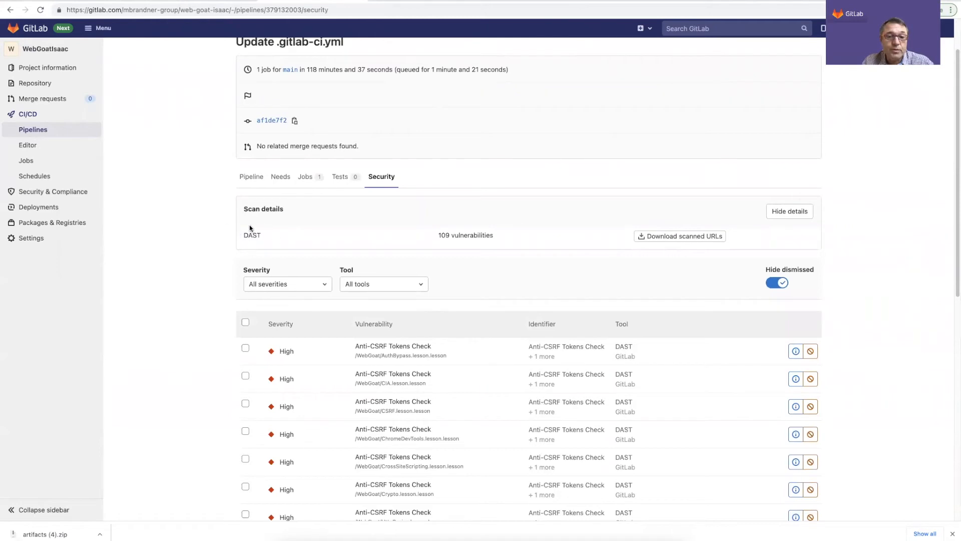
{"action": "mouse_move", "coordinate": [523, 233]}
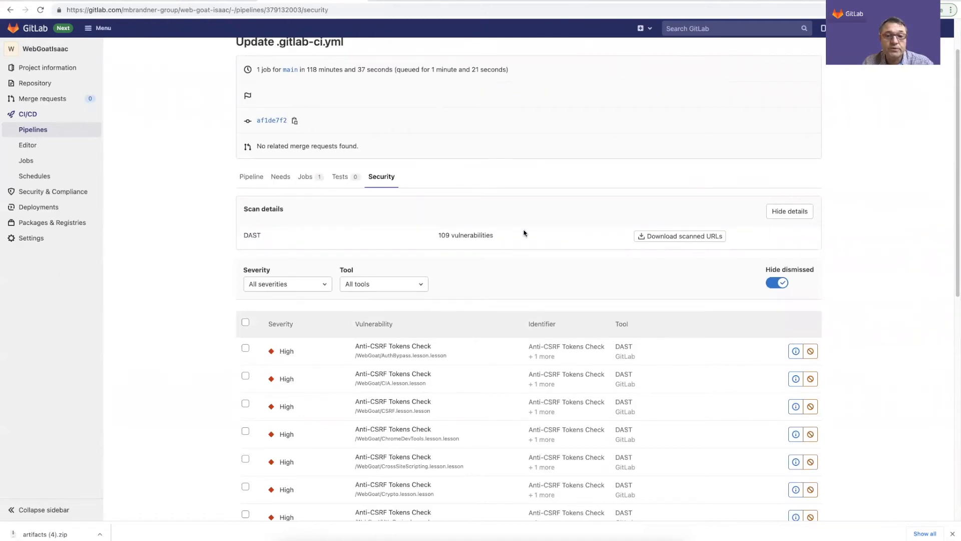
{"action": "mouse_move", "coordinate": [519, 233]}
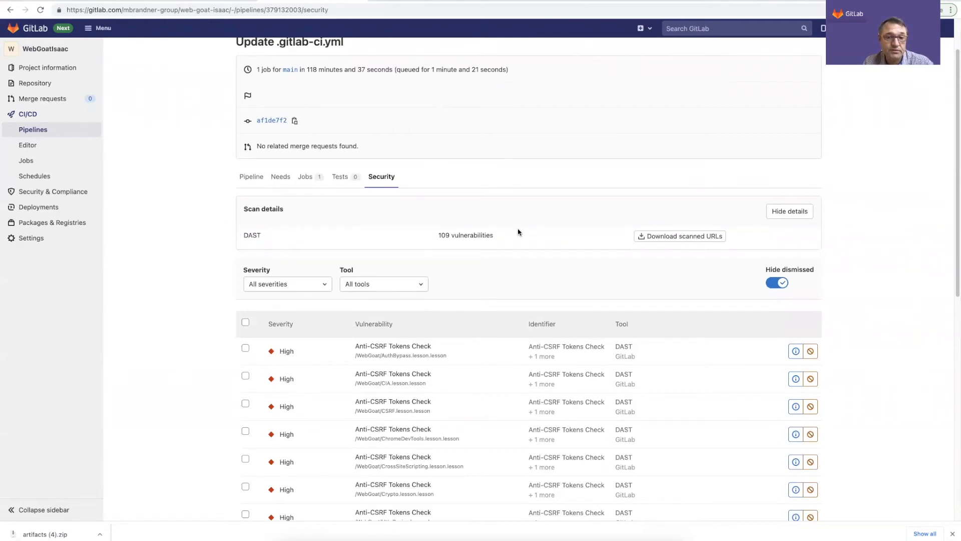
{"action": "scroll", "scroll_direction": "down", "scroll_amount": 3}
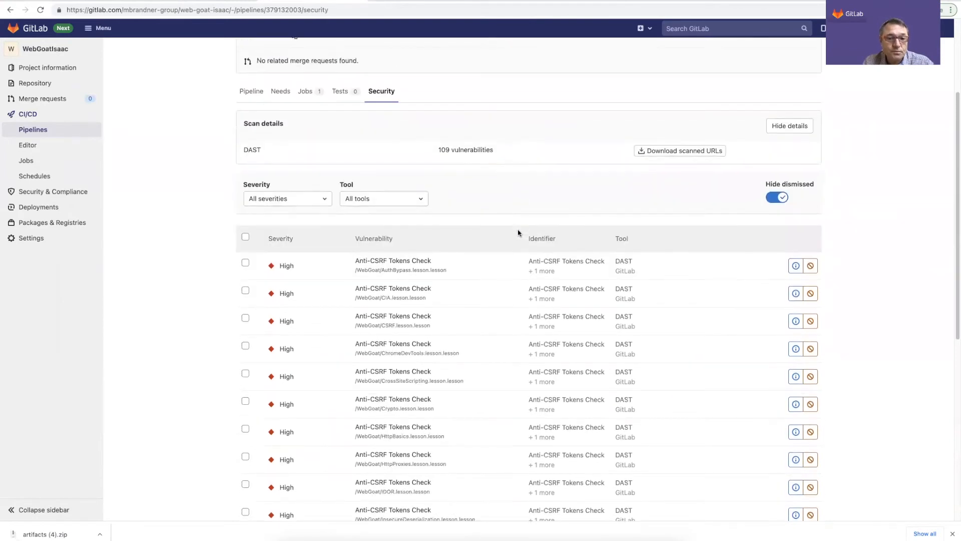
{"action": "scroll", "scroll_direction": "down", "scroll_amount": 3}
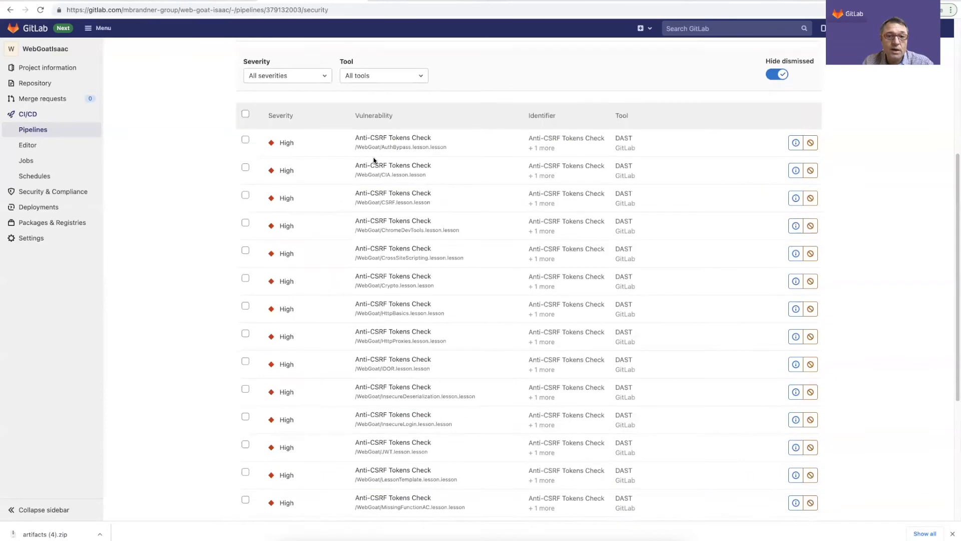
{"action": "scroll", "scroll_direction": "down", "scroll_amount": 3}
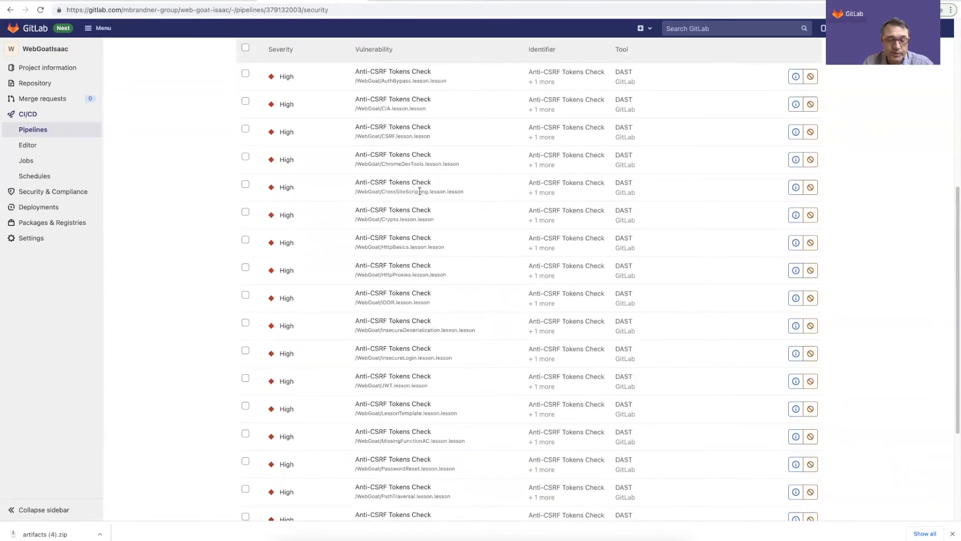
{"action": "scroll", "scroll_direction": "down", "scroll_amount": 3}
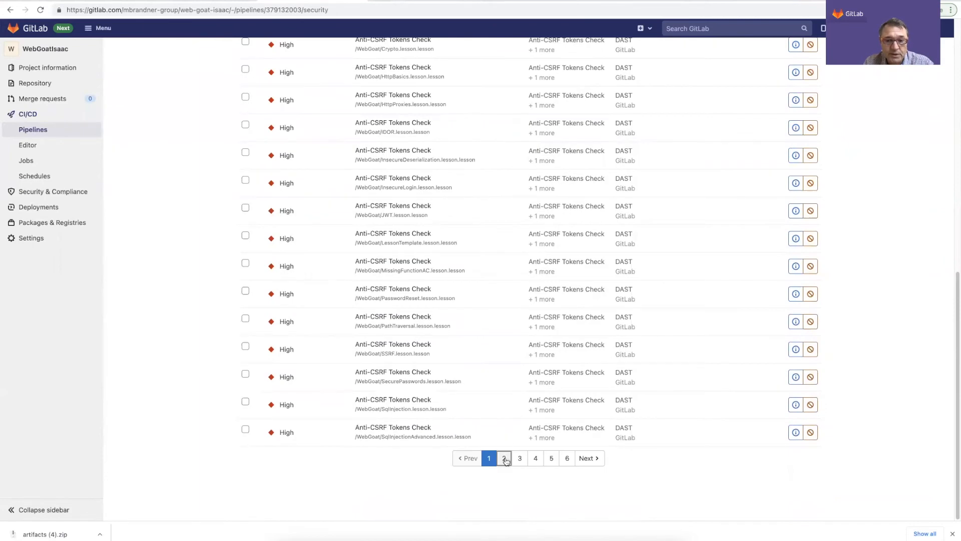
{"action": "left_click", "coordinate": [504, 458]}
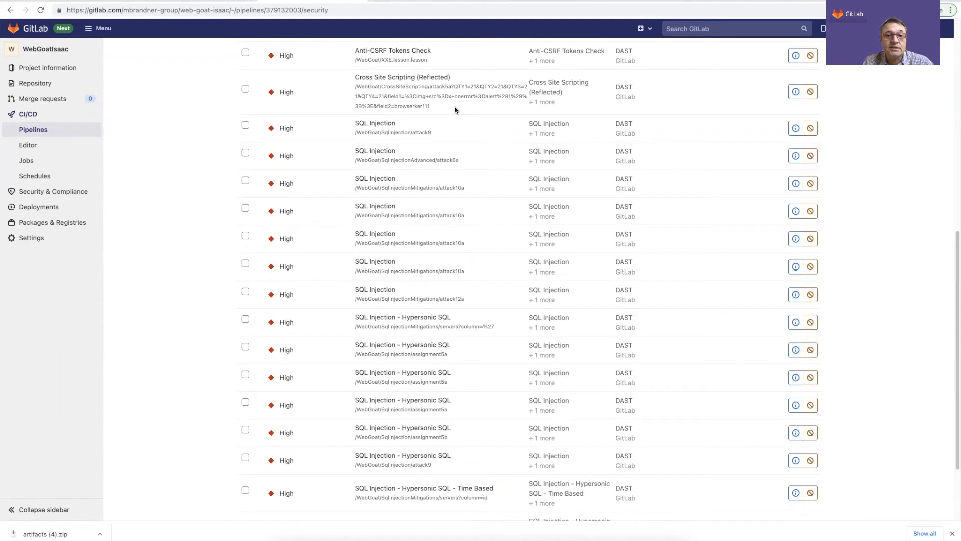
{"action": "mouse_move", "coordinate": [470, 210]}
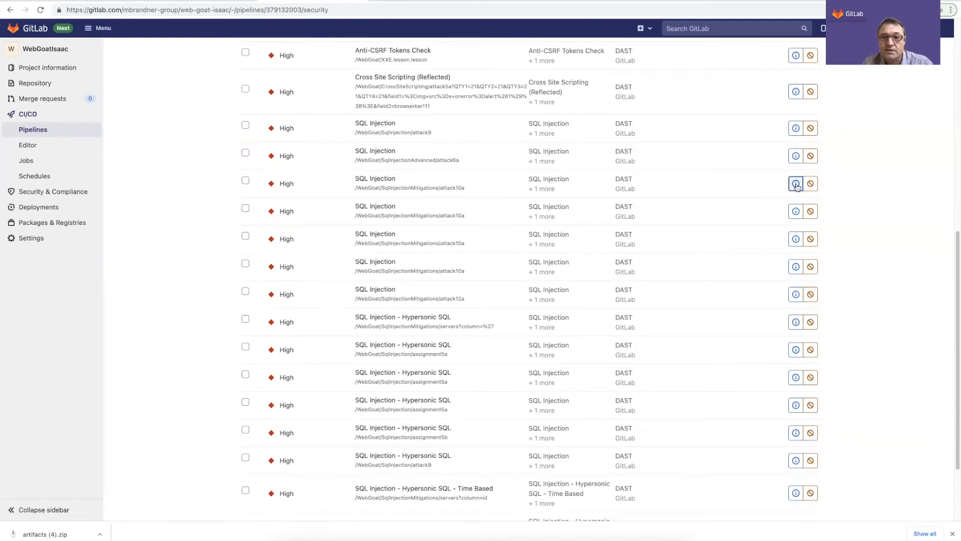
Open the attack10a SQL Injection details and scroll to its evidence and Solution section
{"action": "left_click", "coordinate": [794, 184]}
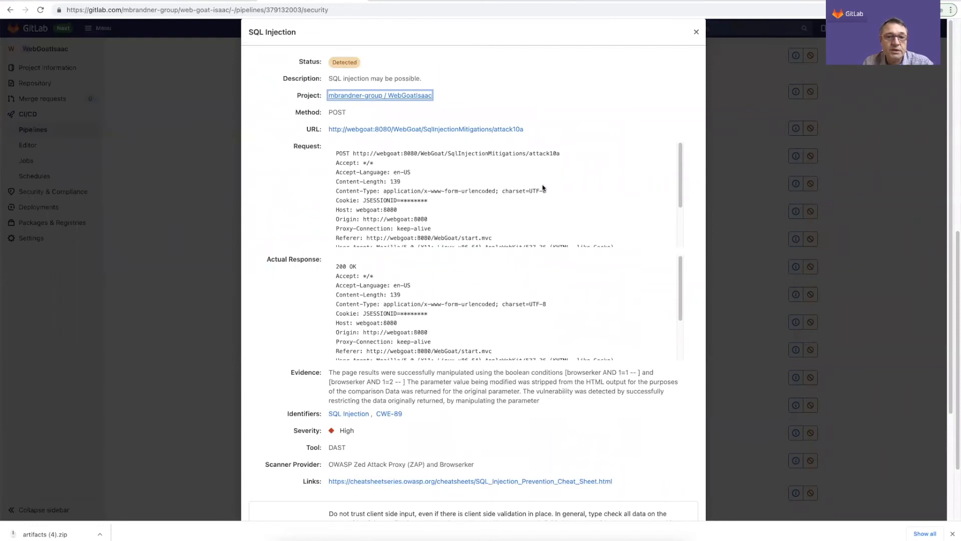
{"action": "scroll", "scroll_direction": "down", "scroll_amount": 3}
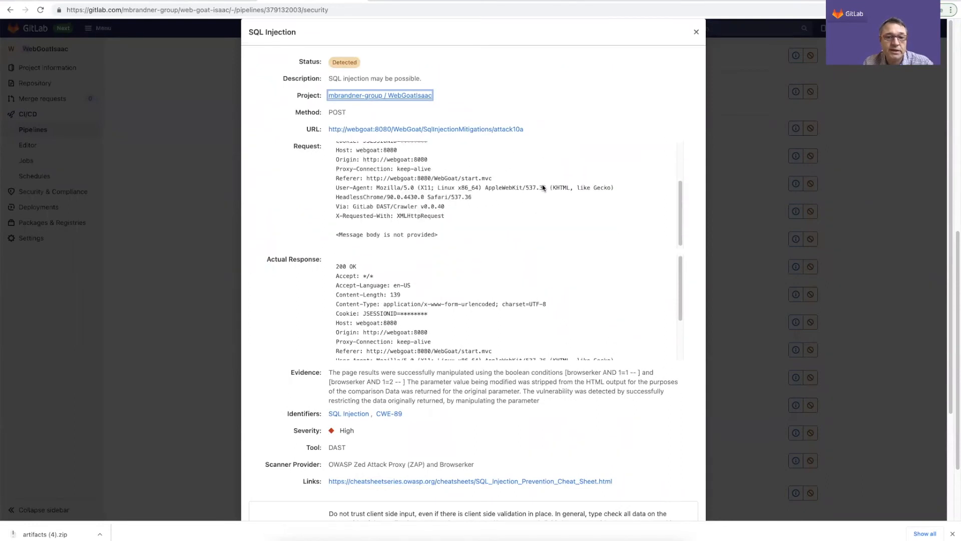
{"action": "scroll", "scroll_direction": "down", "scroll_amount": 3}
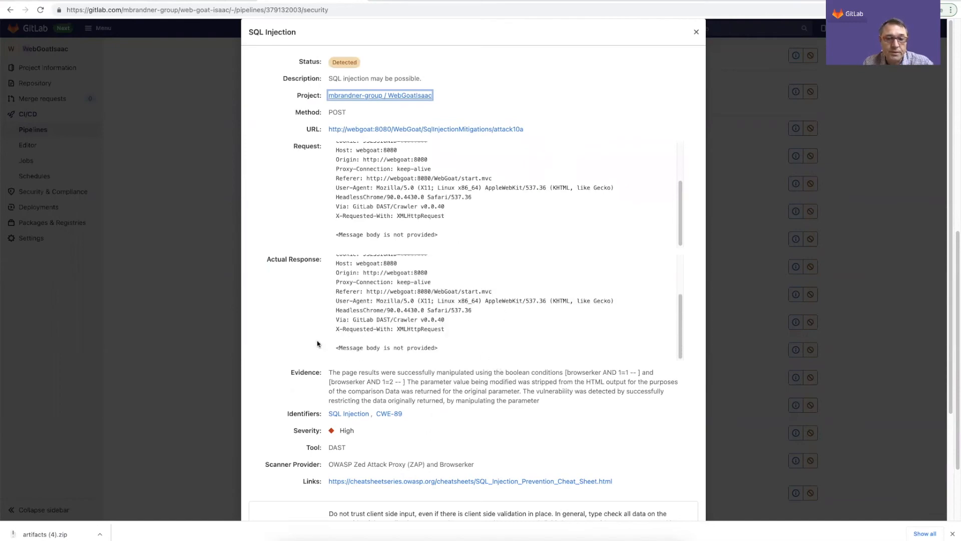
{"action": "scroll", "scroll_direction": "down", "scroll_amount": 3}
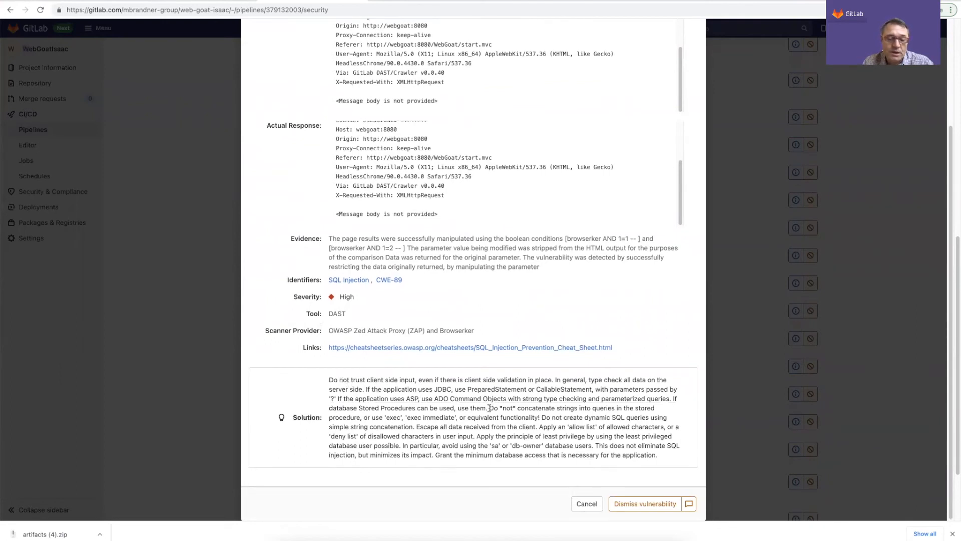
{"action": "left_click_drag", "start_coordinate": [489, 408], "coordinate": [544, 408]}
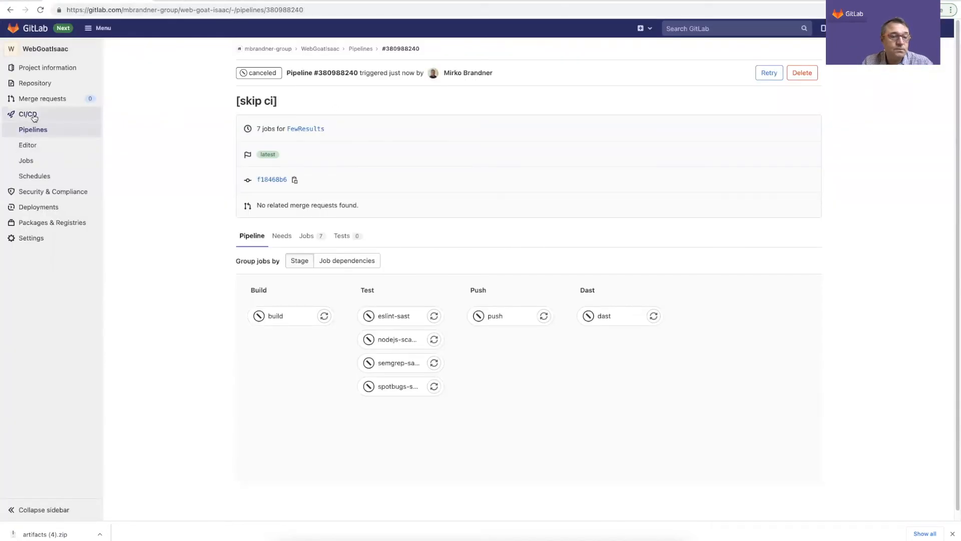
{"action": "mouse_move", "coordinate": [27, 114]}
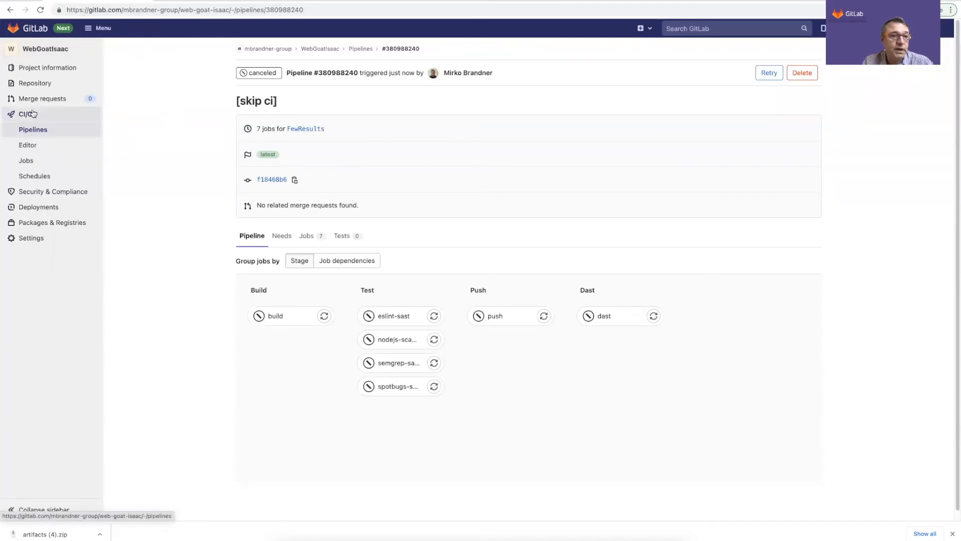
Return to the WebGoatIsaac repository page and launch the Web IDE on main
{"action": "left_click", "coordinate": [44, 48]}
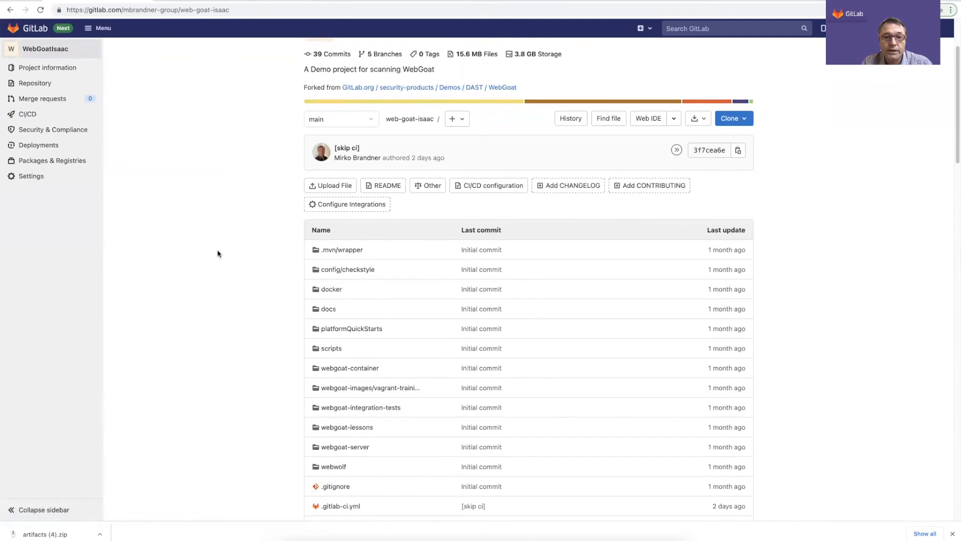
{"action": "scroll", "scroll_direction": "down", "scroll_amount": 3}
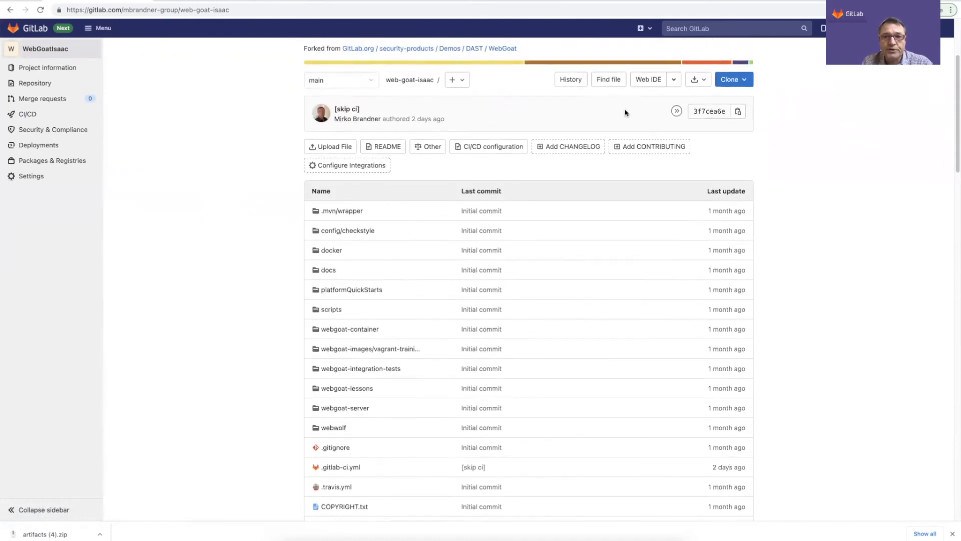
{"action": "left_click", "coordinate": [648, 79]}
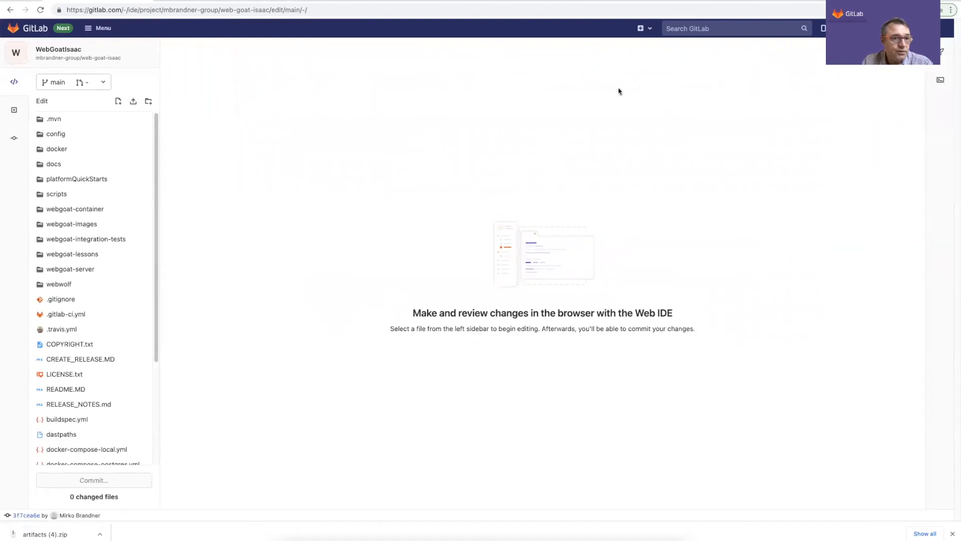
Open .gitlab-ci.yml and highlight the build/analyze/push/dast stages and DAST template include
{"action": "left_click", "coordinate": [65, 313]}
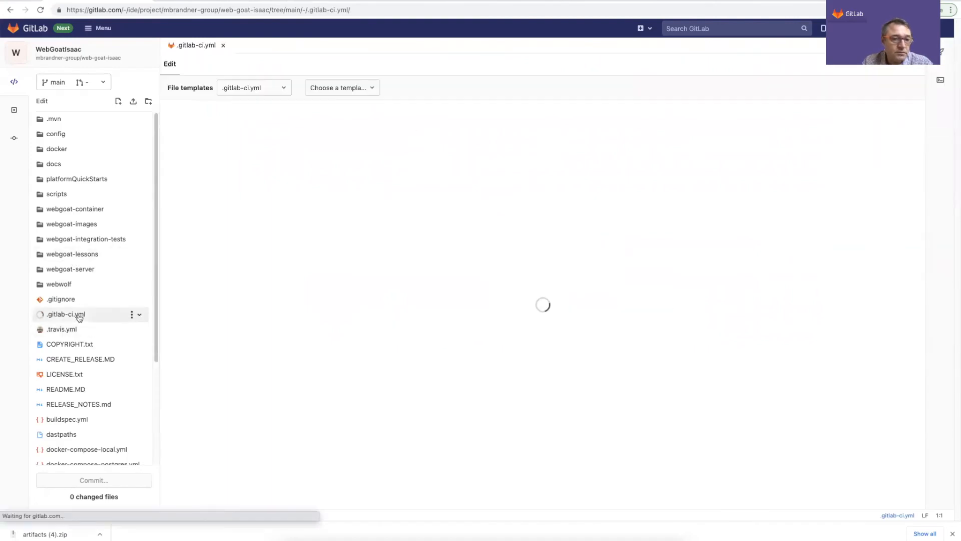
{"action": "left_click", "coordinate": [65, 314]}
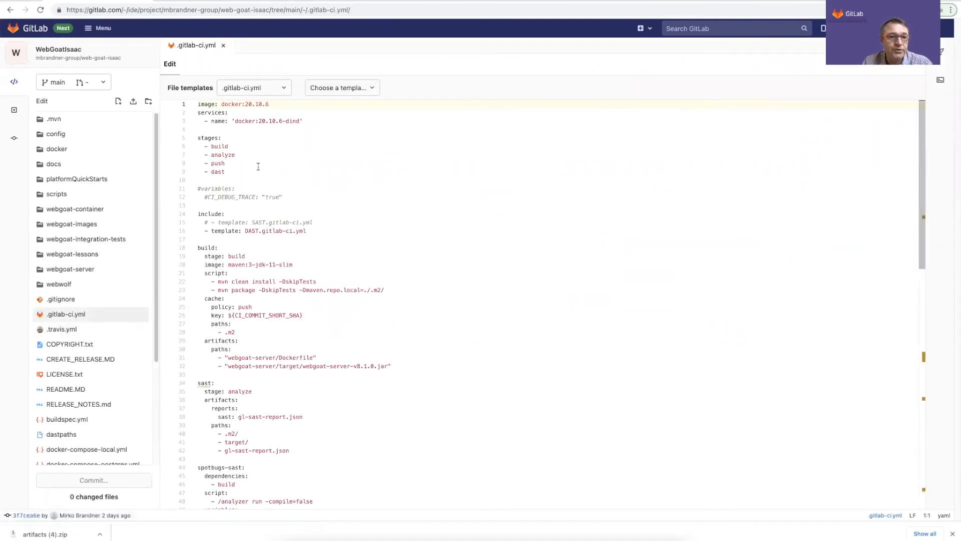
{"action": "left_click_drag", "start_coordinate": [197, 137], "coordinate": [225, 171]}
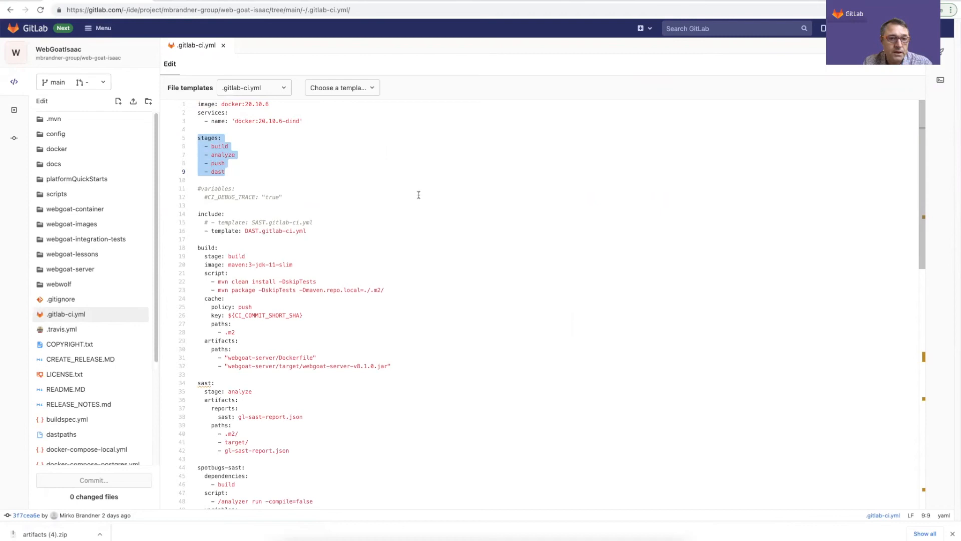
{"action": "scroll", "scroll_direction": "down", "scroll_amount": 3}
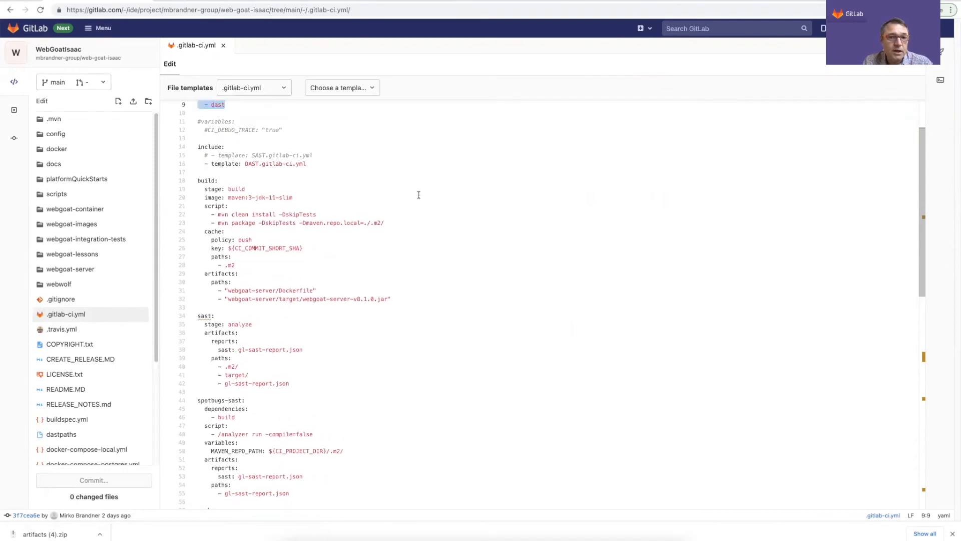
{"action": "mouse_move", "coordinate": [265, 151]}
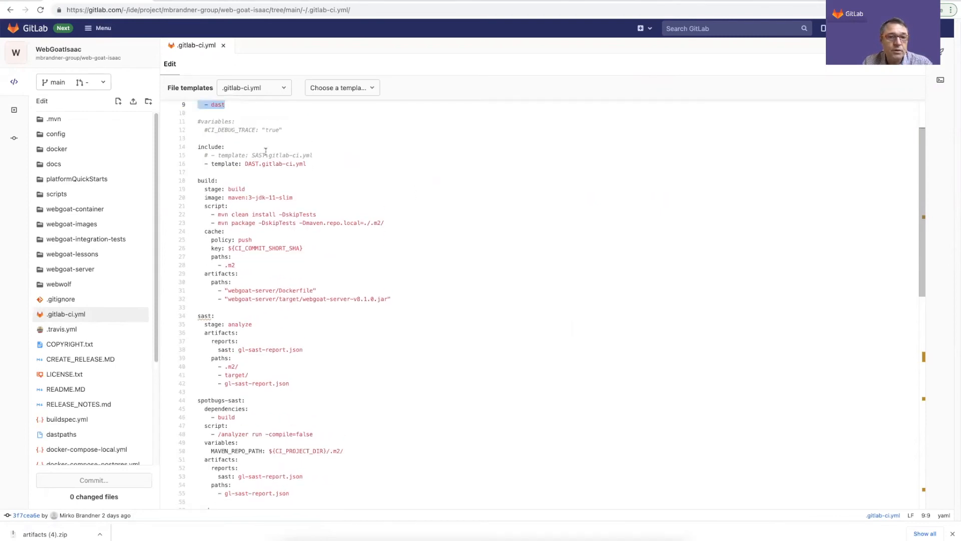
{"action": "left_click", "coordinate": [255, 163]}
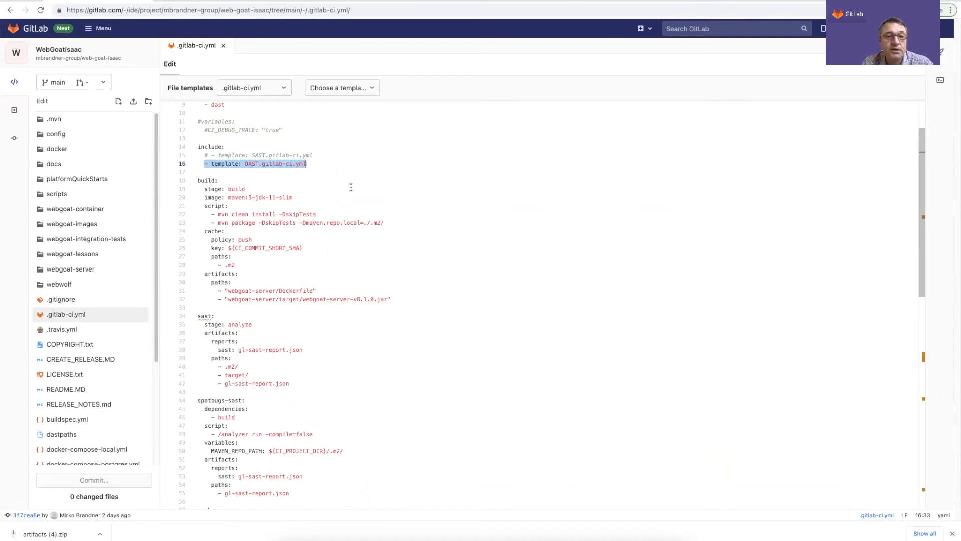
{"action": "scroll", "scroll_direction": "down", "scroll_amount": 3}
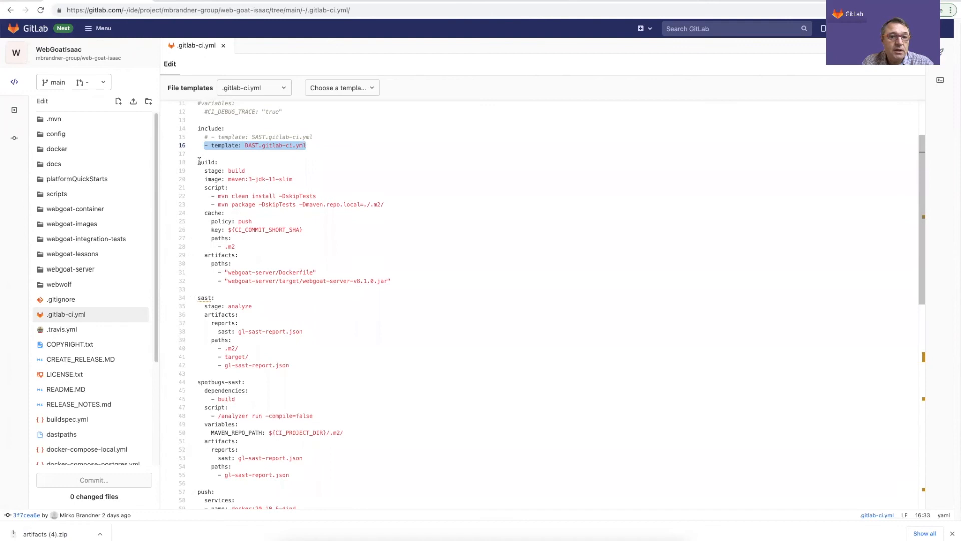
{"action": "mouse_move", "coordinate": [198, 161]}
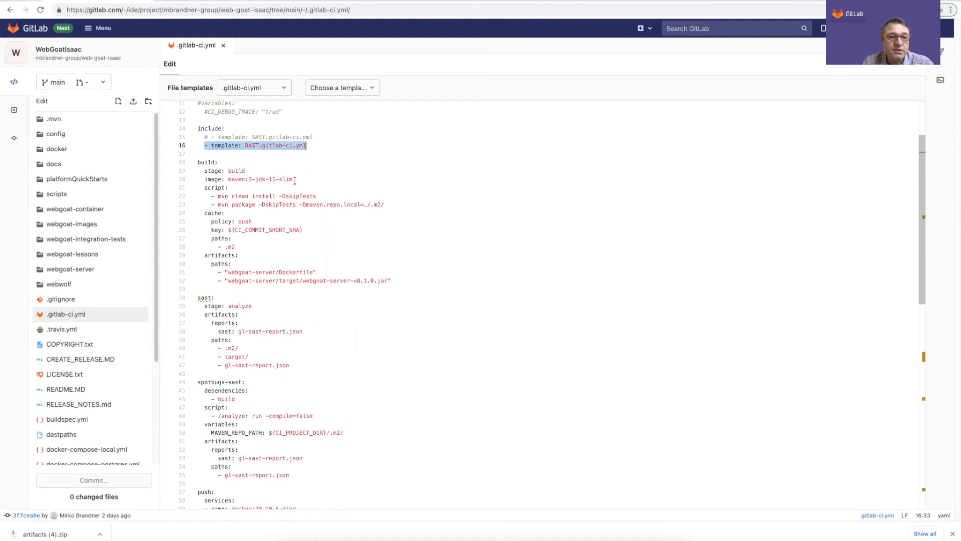
Scroll .gitlab-ci.yml down to the dast job's target URLs, credentials and before_script exports
{"action": "scroll", "scroll_direction": "down", "scroll_amount": 3}
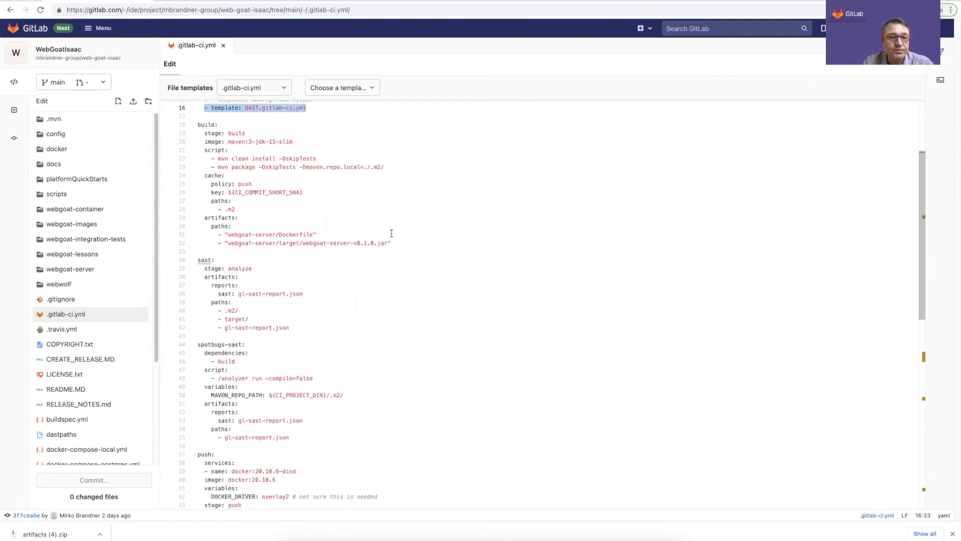
{"action": "scroll", "scroll_direction": "down", "scroll_amount": 3}
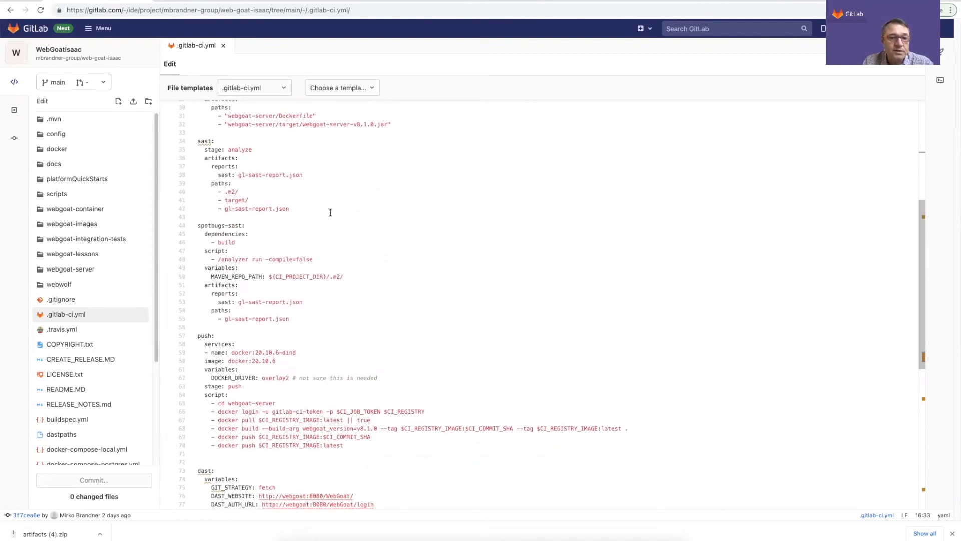
{"action": "scroll", "scroll_direction": "down", "scroll_amount": 3}
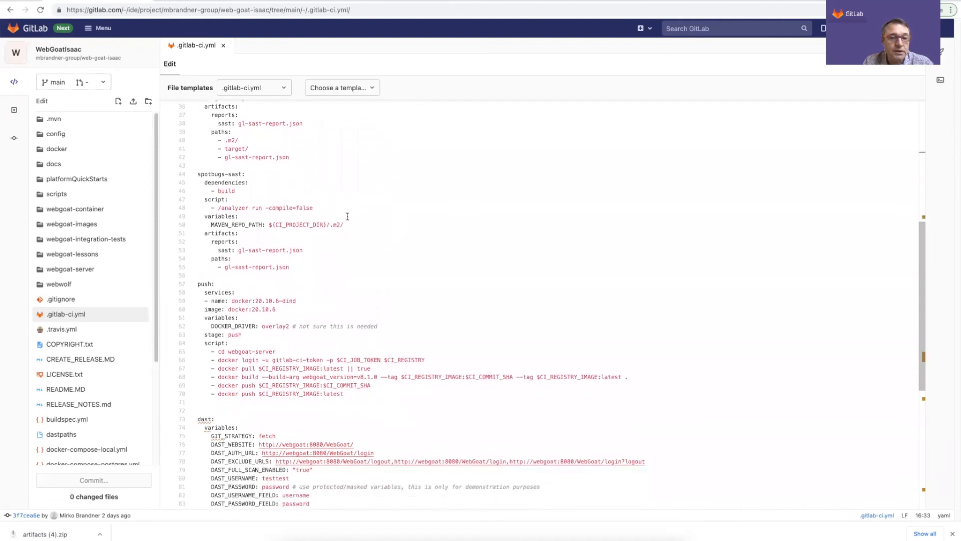
{"action": "scroll", "scroll_direction": "down", "scroll_amount": 3}
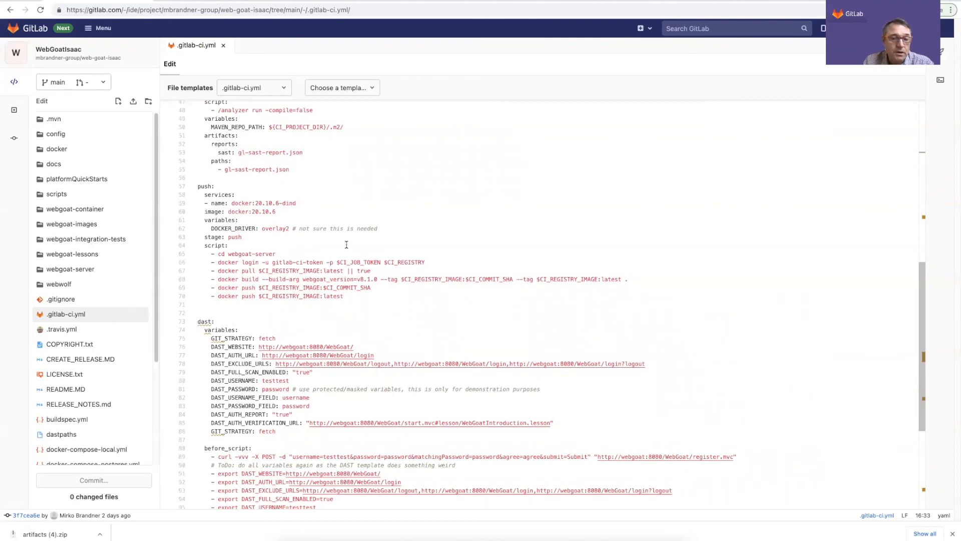
{"action": "scroll", "scroll_direction": "down", "scroll_amount": 3}
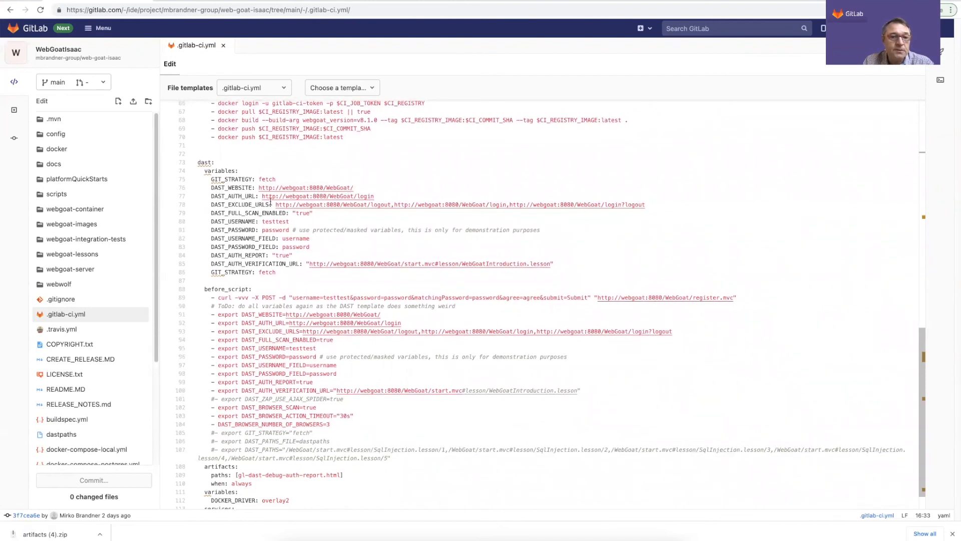
{"action": "scroll", "scroll_direction": "down", "scroll_amount": 3}
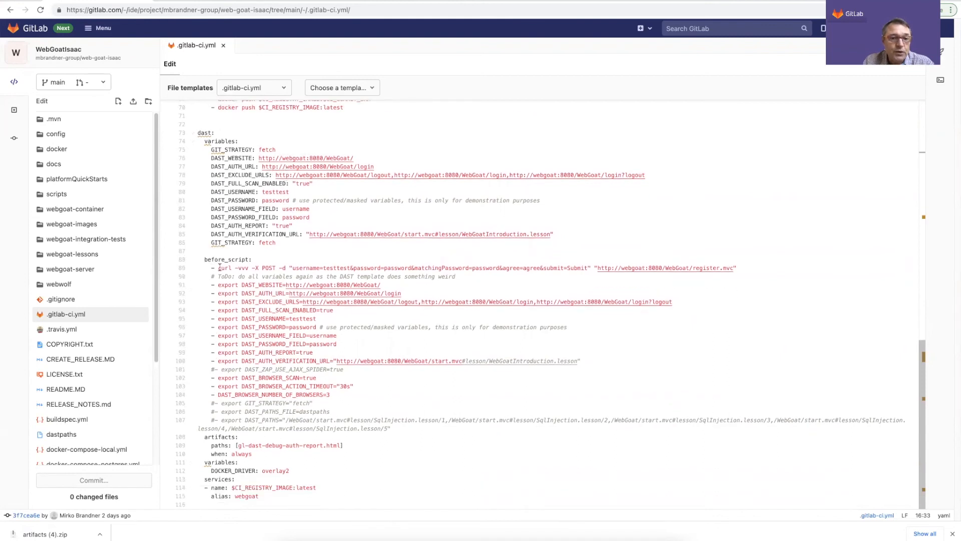
{"action": "left_click", "coordinate": [251, 259]}
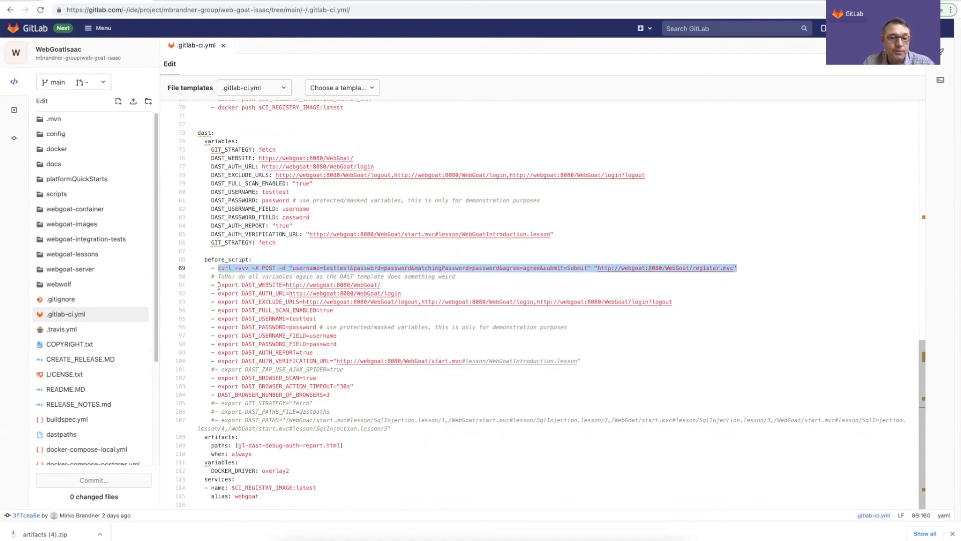
{"action": "left_click_drag", "start_coordinate": [217, 284], "coordinate": [312, 394]}
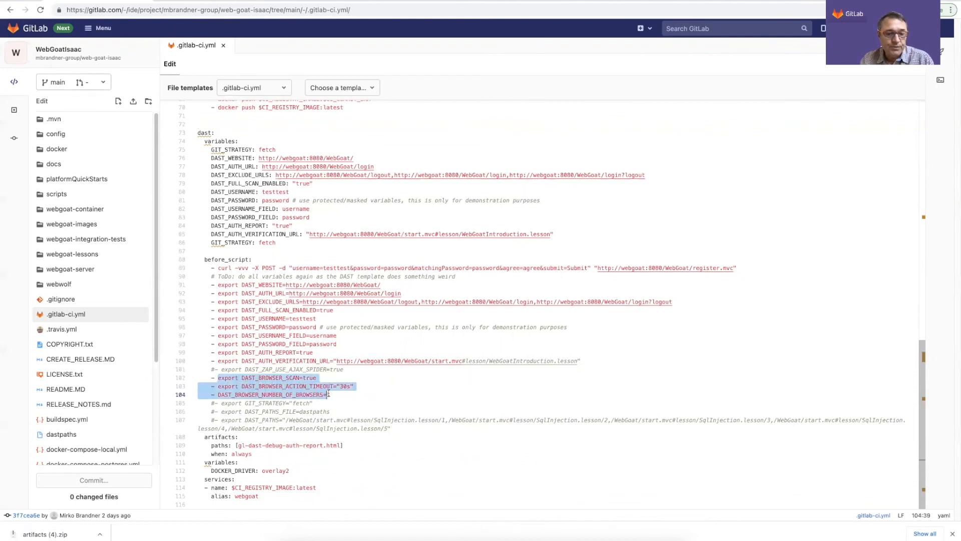
{"action": "type", "text": "3"}
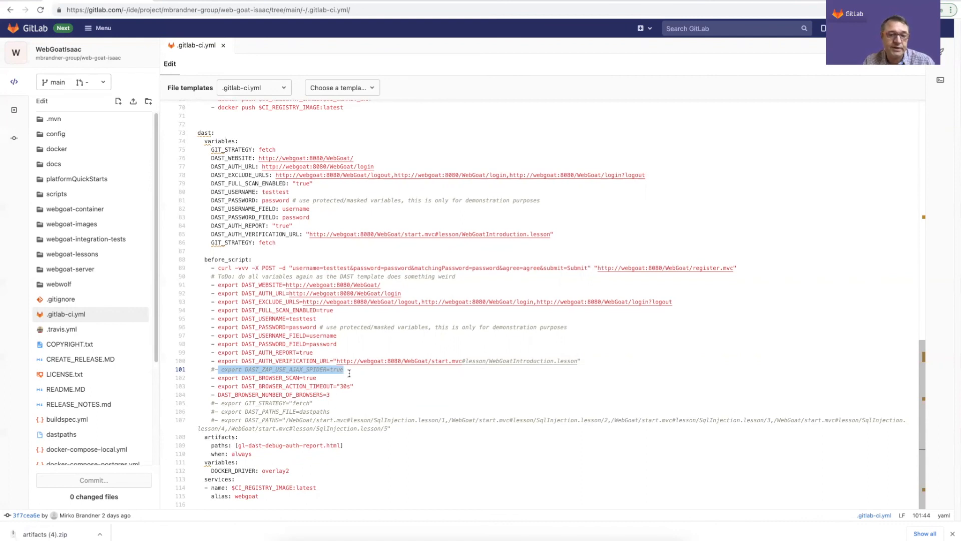
{"action": "mouse_move", "coordinate": [349, 370]}
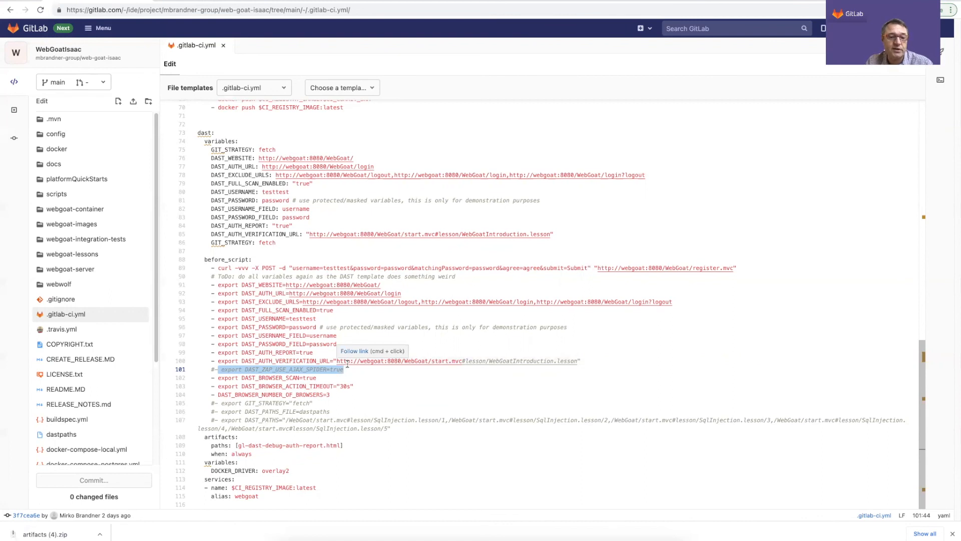